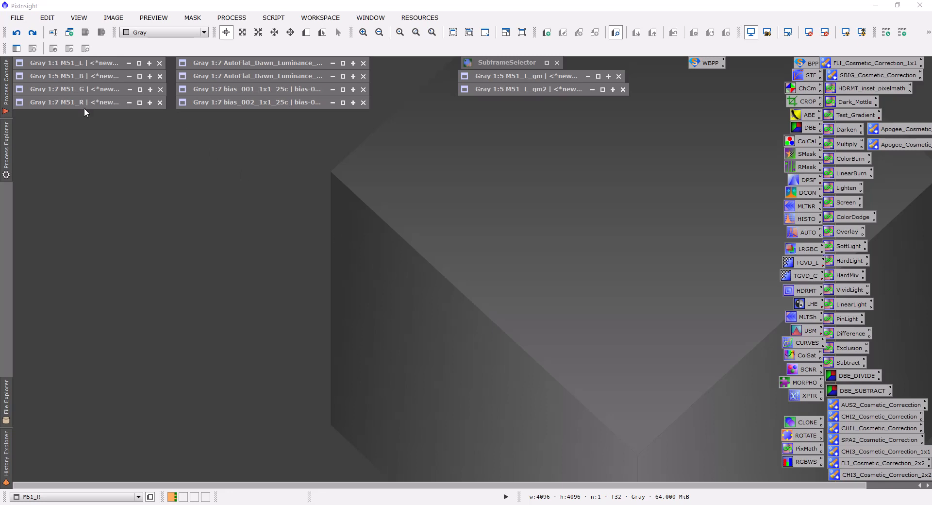
{"action": "mouse_move", "coordinate": [104, 110]}
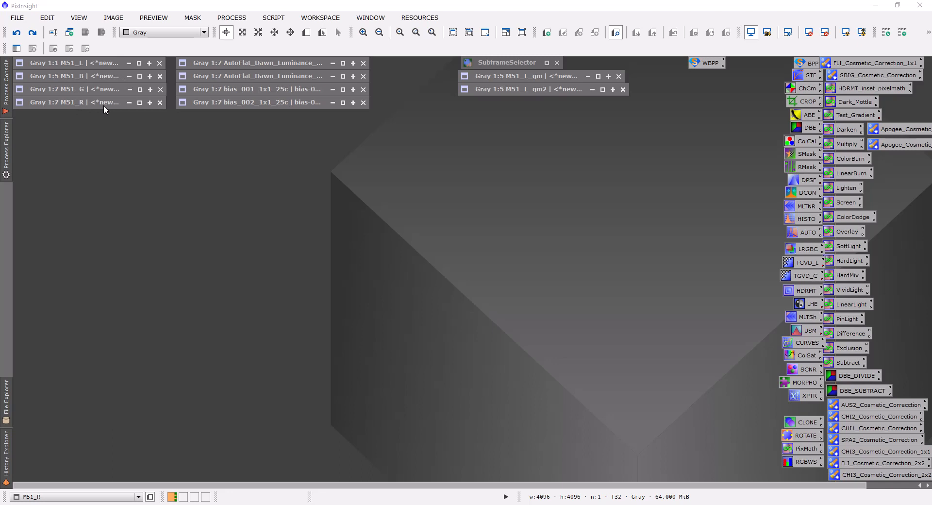
{"action": "mouse_move", "coordinate": [258, 281]}
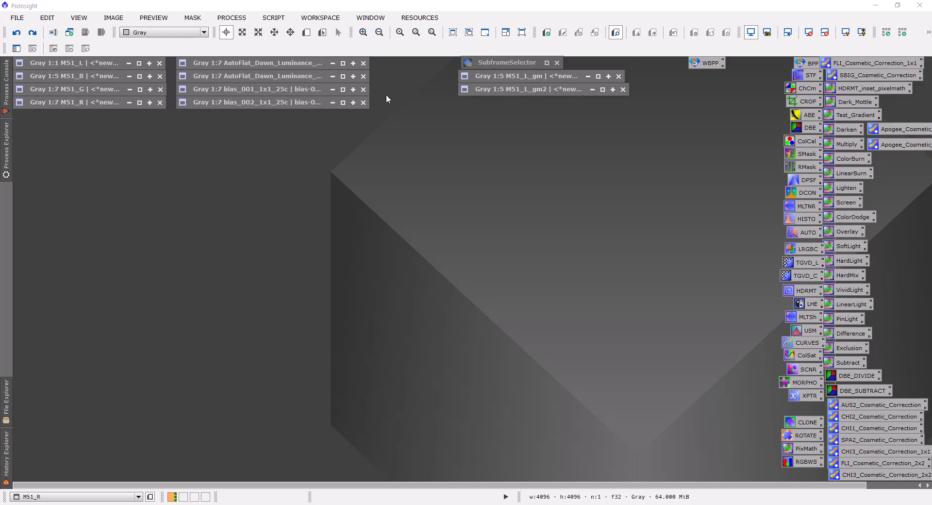
Close MureDenoise without running it and launch the MureDenoiseDetectorSettings script instead
{"action": "left_click", "coordinate": [273, 18]}
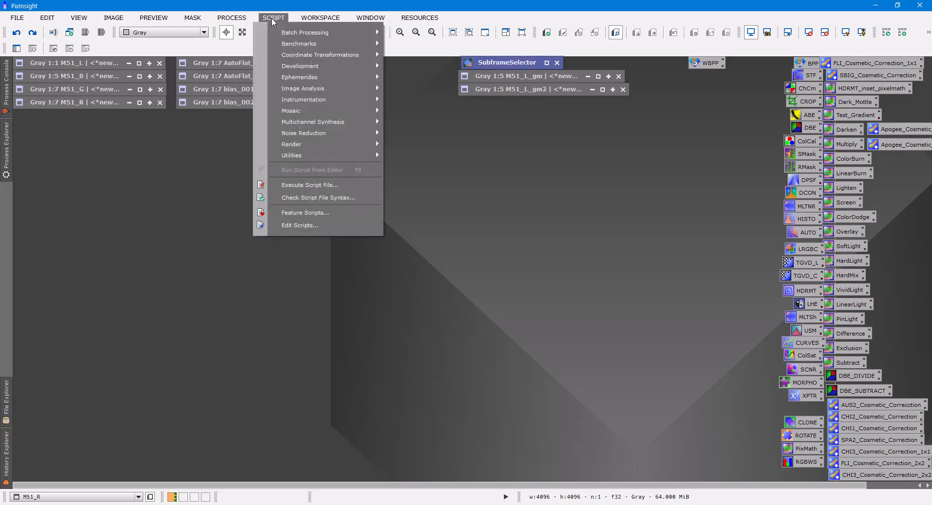
{"action": "mouse_move", "coordinate": [305, 132]}
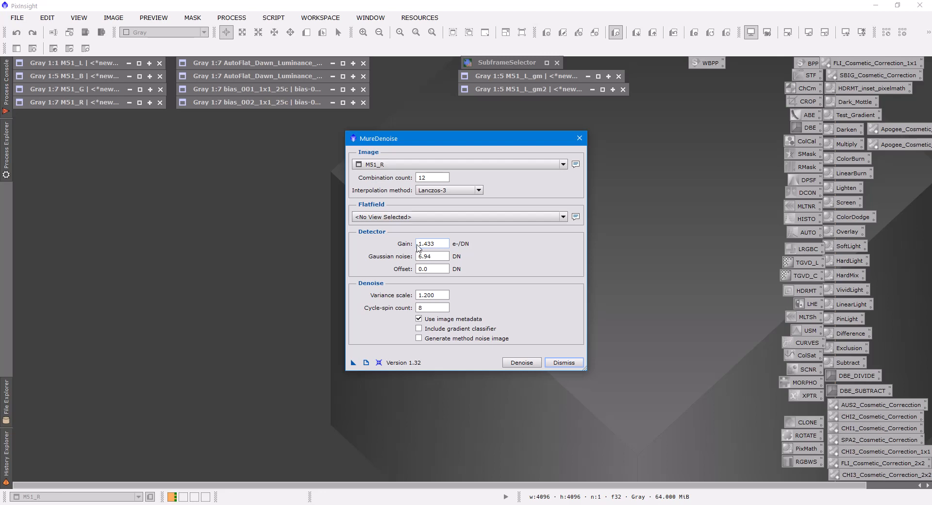
{"action": "left_click", "coordinate": [433, 243]}
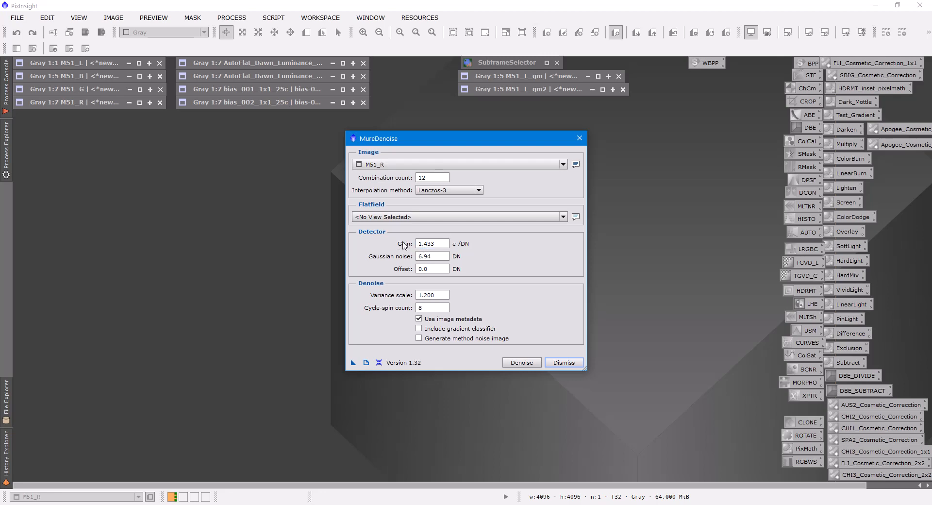
{"action": "mouse_move", "coordinate": [431, 243]}
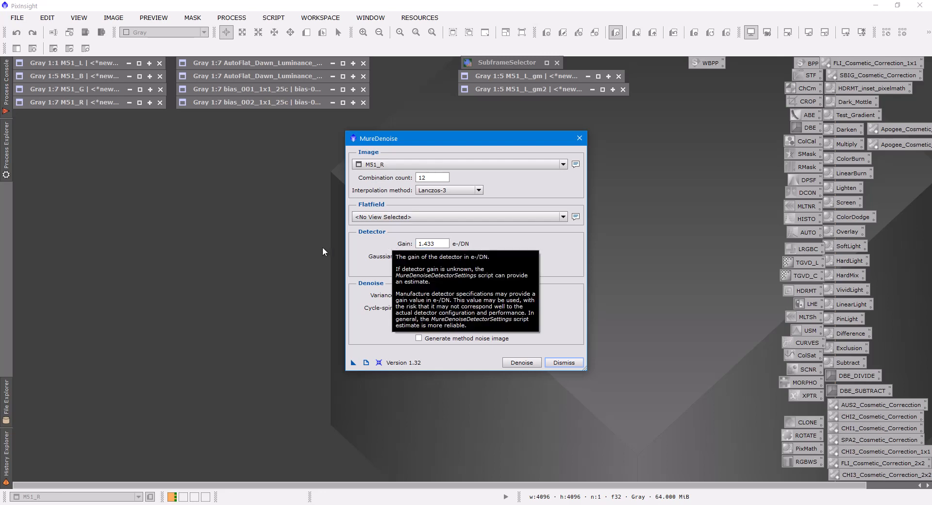
{"action": "mouse_move", "coordinate": [334, 256]}
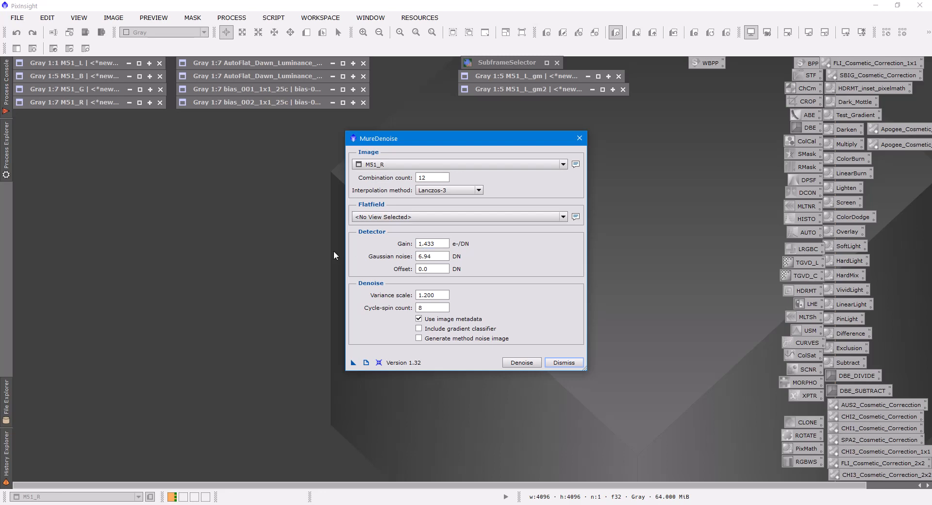
{"action": "mouse_move", "coordinate": [617, 346]}
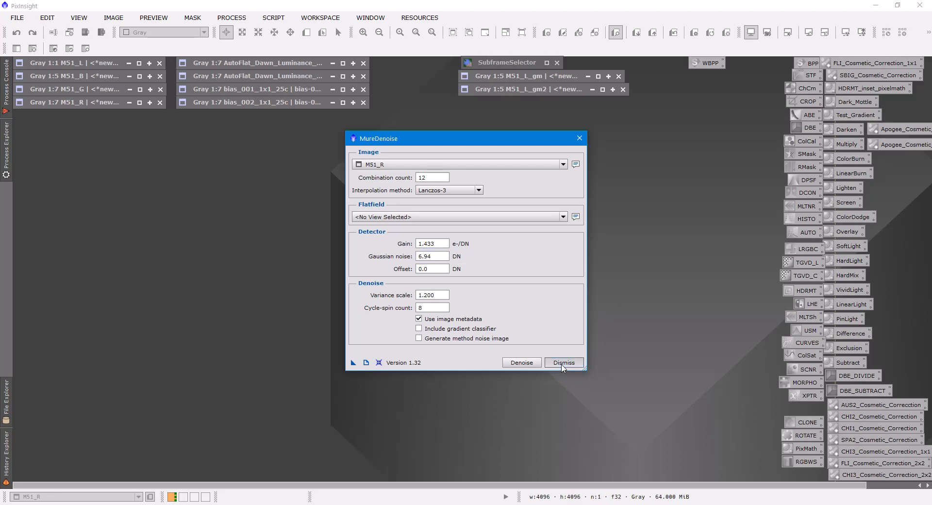
{"action": "left_click", "coordinate": [563, 362]}
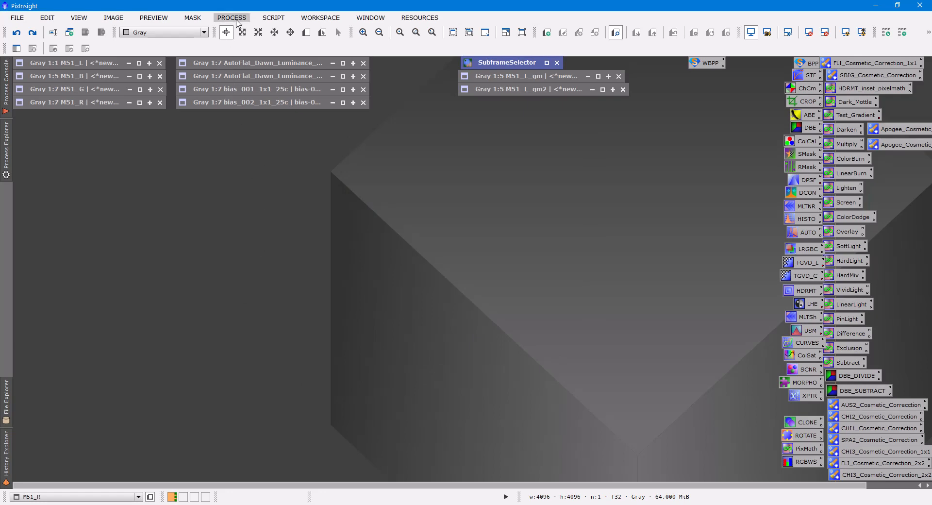
{"action": "left_click", "coordinate": [273, 18]}
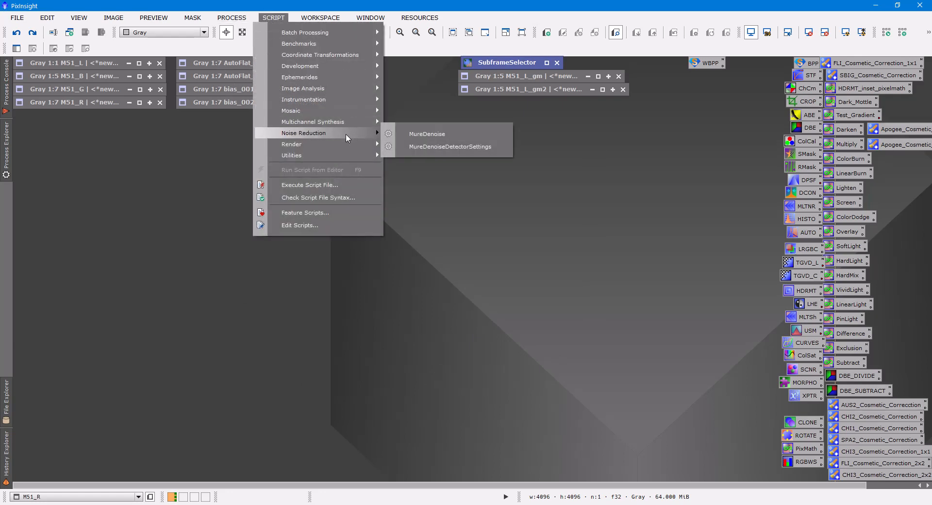
{"action": "mouse_move", "coordinate": [450, 146]}
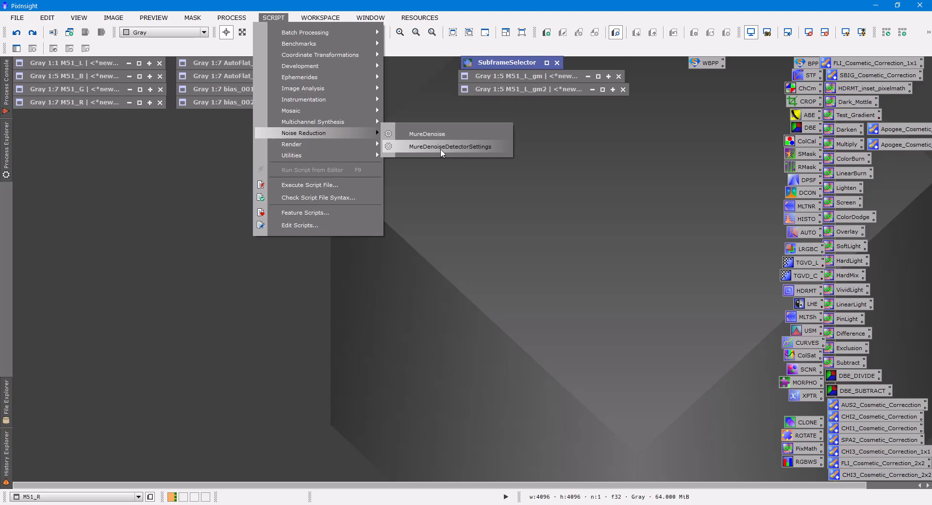
{"action": "left_click", "coordinate": [451, 147]}
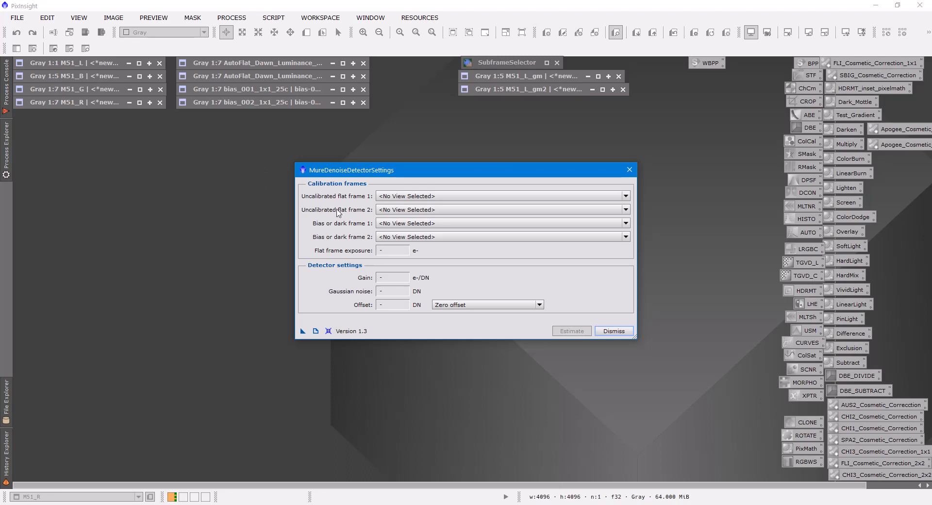
{"action": "mouse_move", "coordinate": [342, 237]}
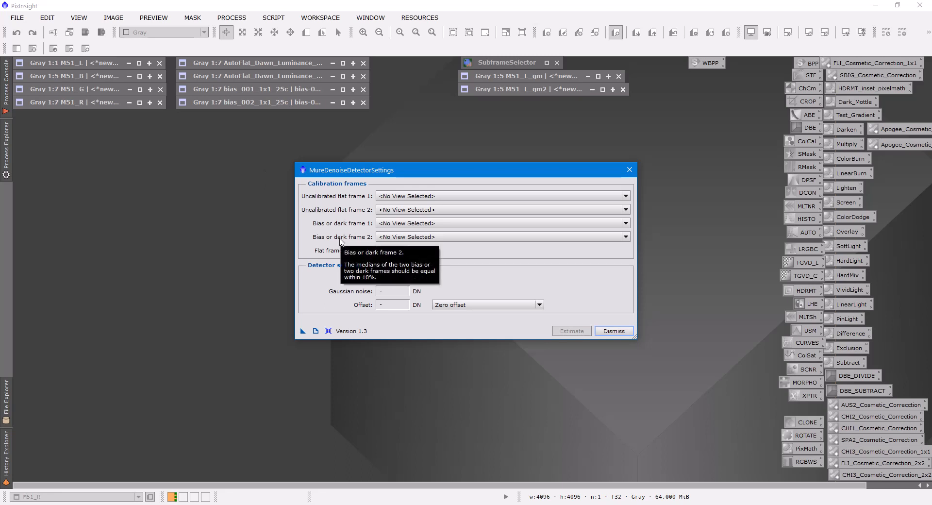
{"action": "mouse_move", "coordinate": [238, 240]}
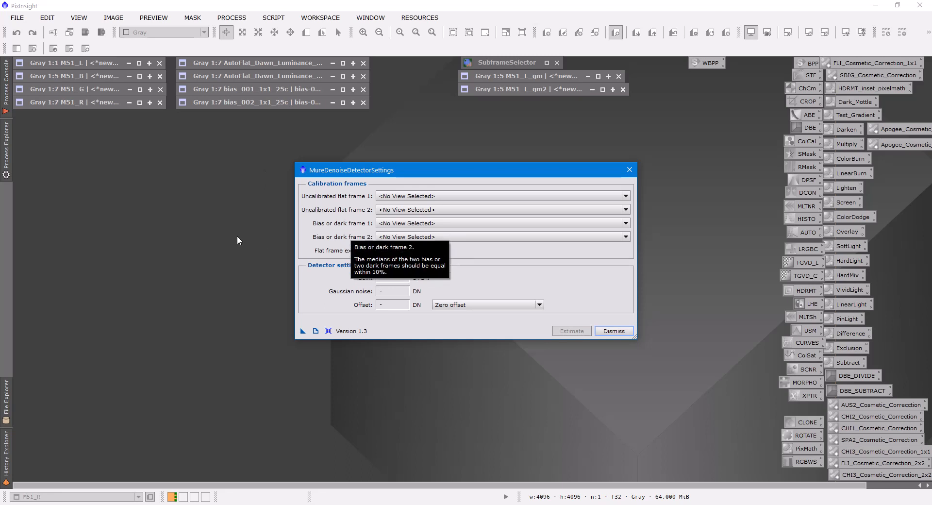
{"action": "mouse_move", "coordinate": [253, 80]}
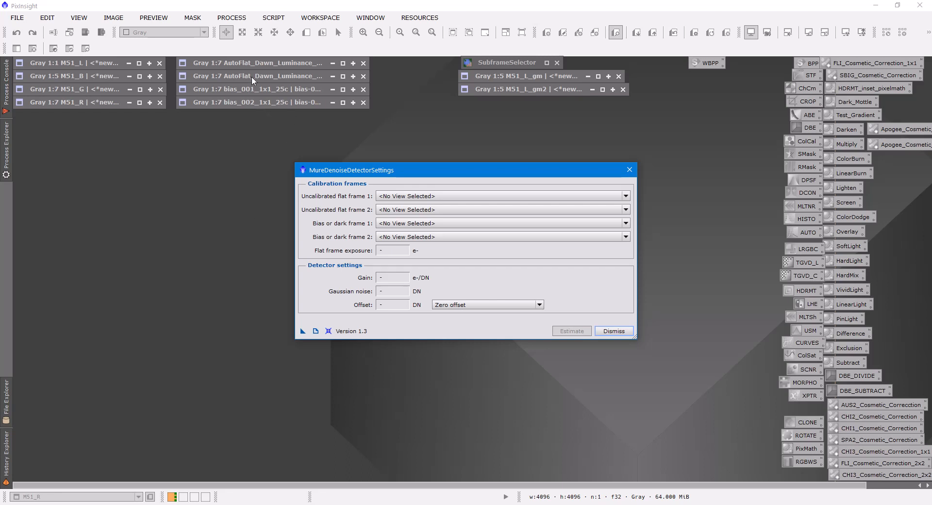
{"action": "mouse_move", "coordinate": [261, 100]}
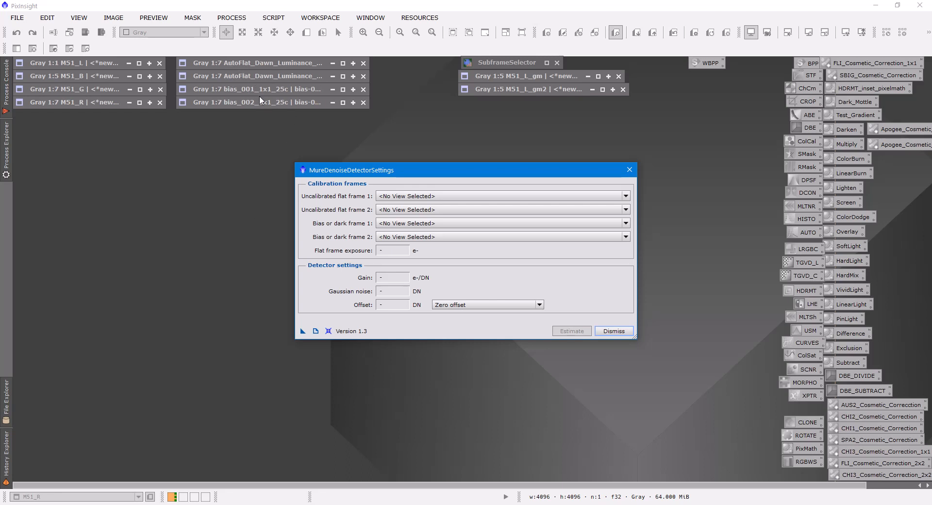
Use luminance flats 002/003 and bias_001/002 to estimate gain 1.433, noise 6.94, offset 0.0
{"action": "left_click", "coordinate": [625, 196]}
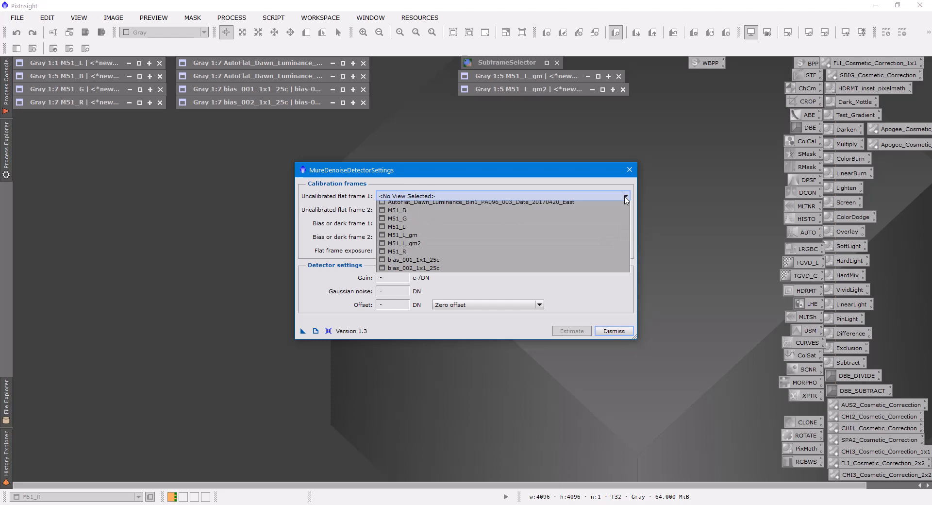
{"action": "left_click", "coordinate": [475, 196]}
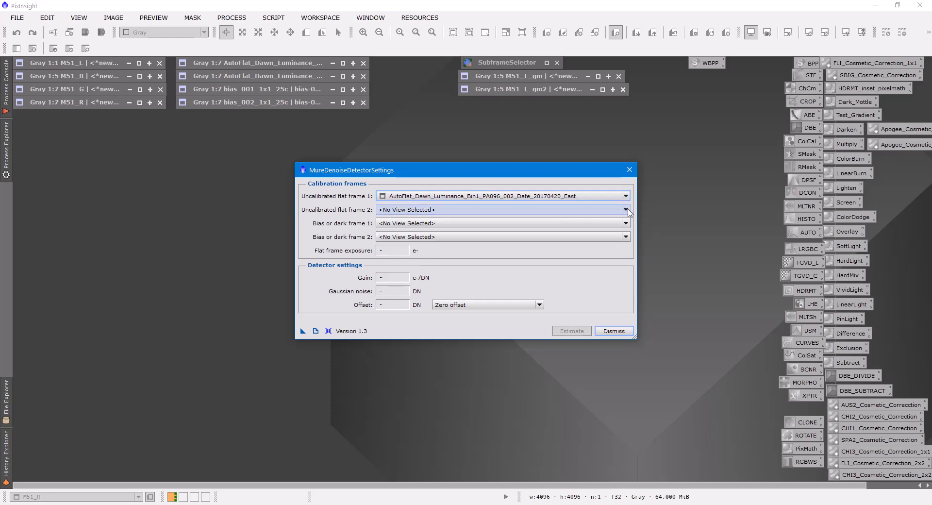
{"action": "left_click", "coordinate": [625, 210]}
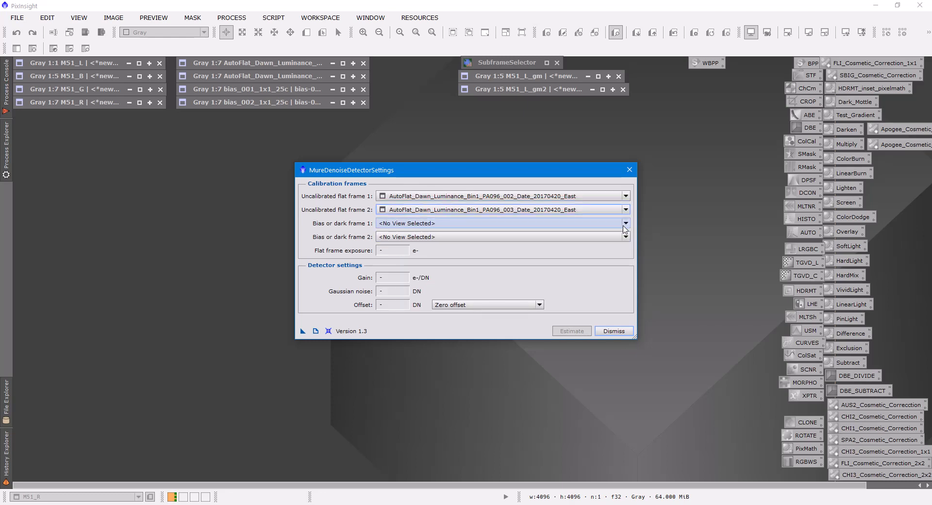
{"action": "left_click", "coordinate": [624, 223]}
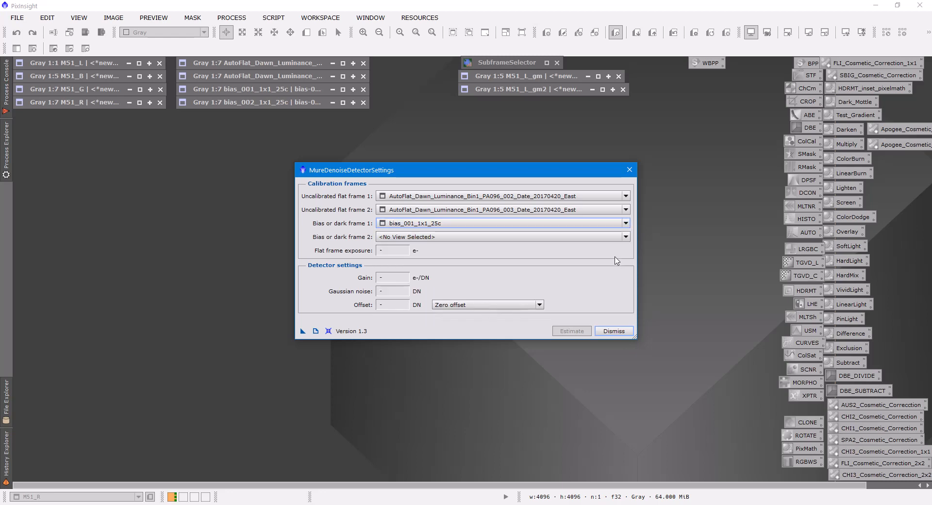
{"action": "left_click", "coordinate": [502, 236]}
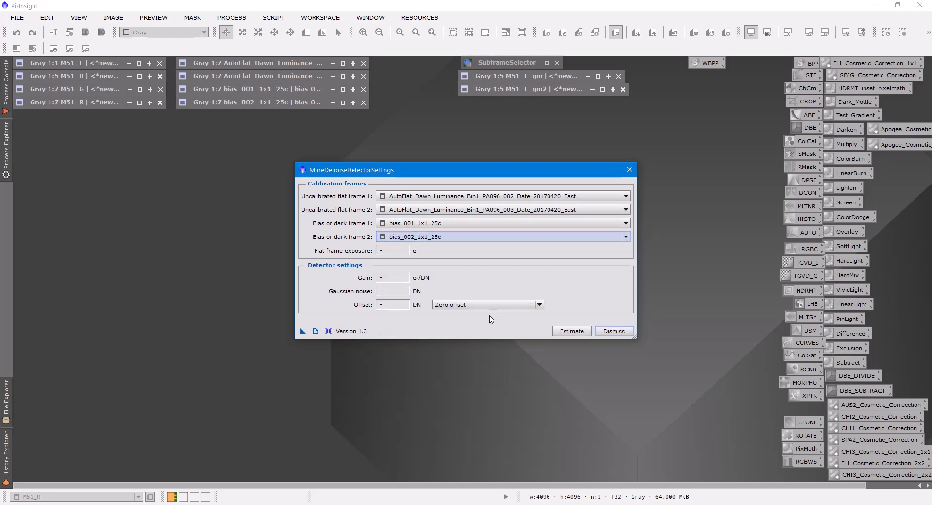
{"action": "left_click", "coordinate": [570, 330]}
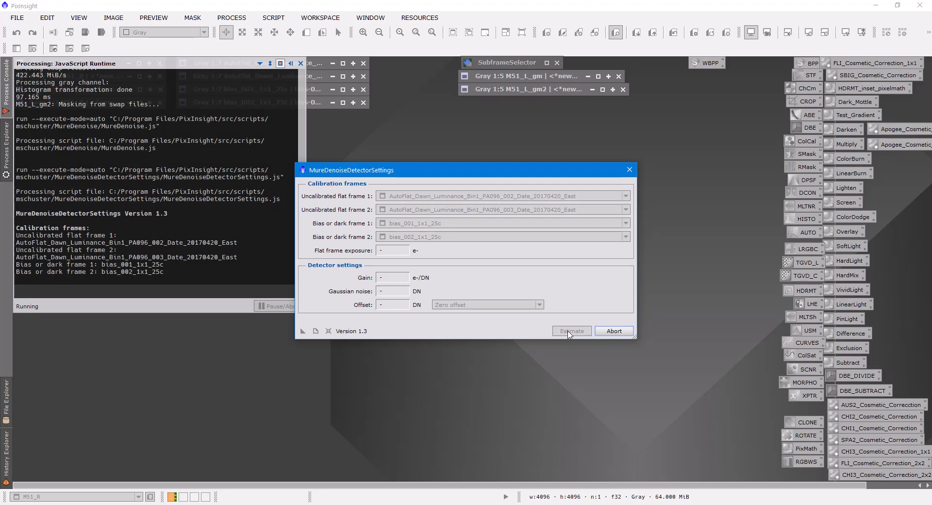
{"action": "left_click", "coordinate": [571, 331]}
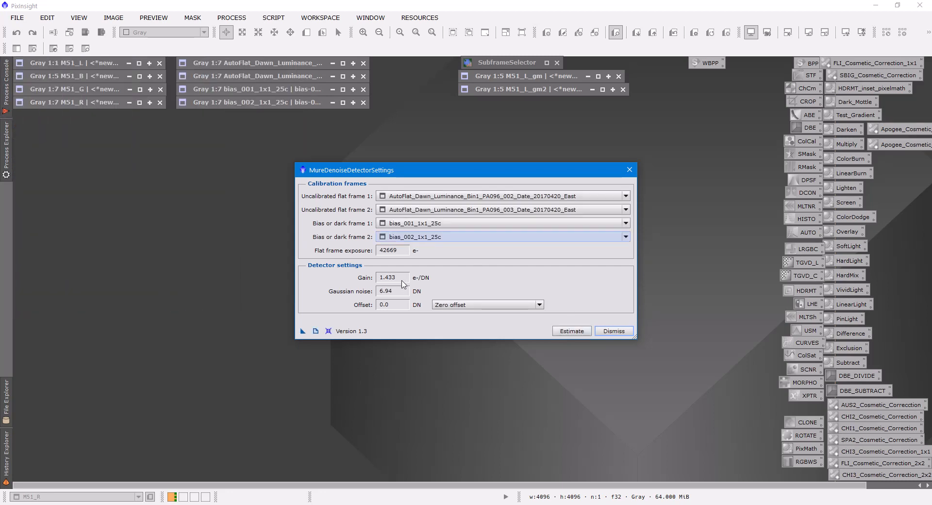
{"action": "mouse_move", "coordinate": [398, 298]}
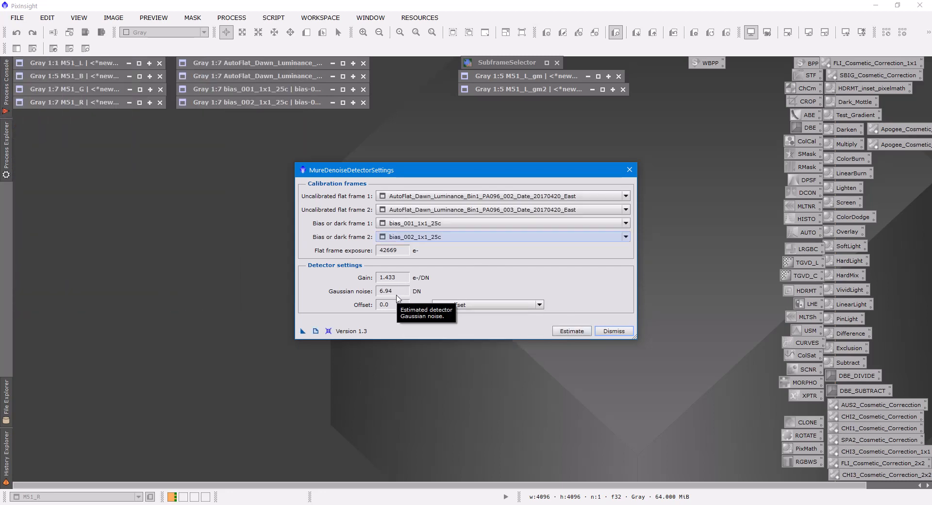
{"action": "mouse_move", "coordinate": [531, 295]}
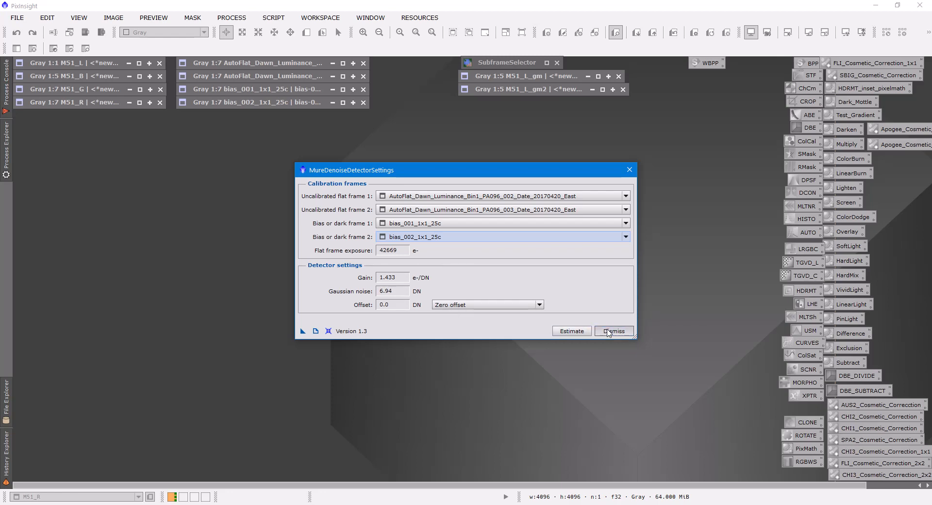
{"action": "left_click", "coordinate": [613, 331]}
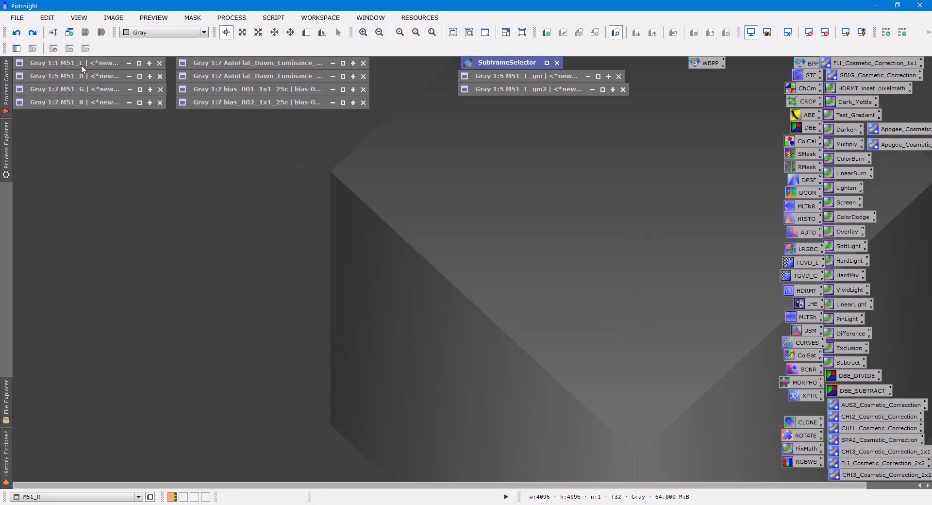
{"action": "left_click", "coordinate": [56, 62]}
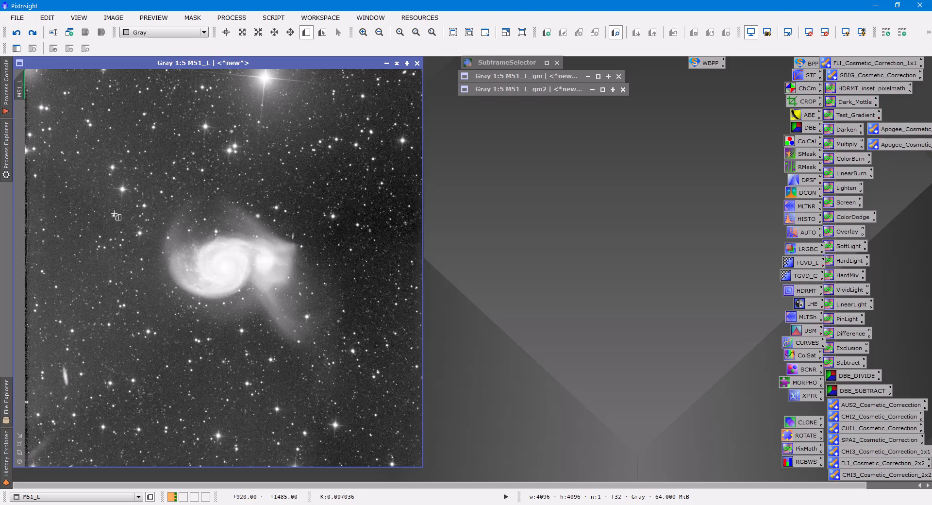
{"action": "left_click_drag", "start_coordinate": [124, 187], "coordinate": [192, 284]}
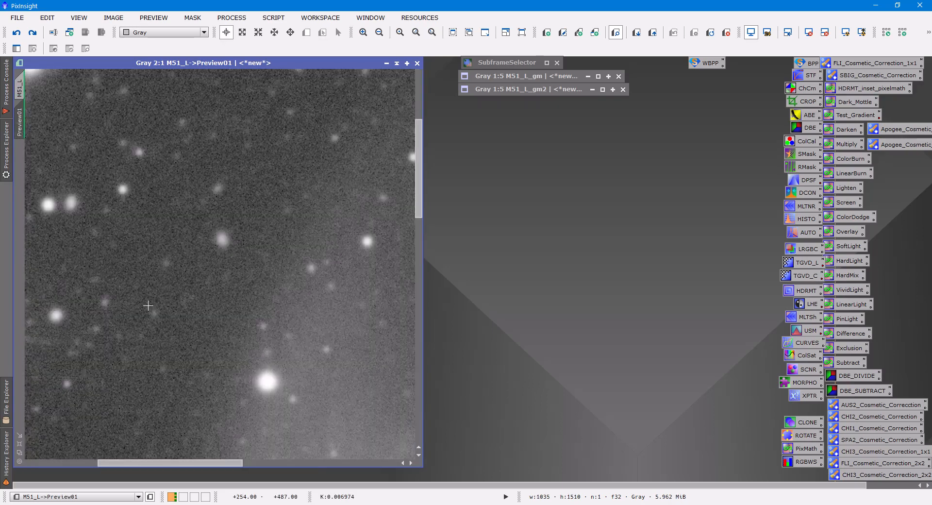
{"action": "mouse_move", "coordinate": [137, 225]}
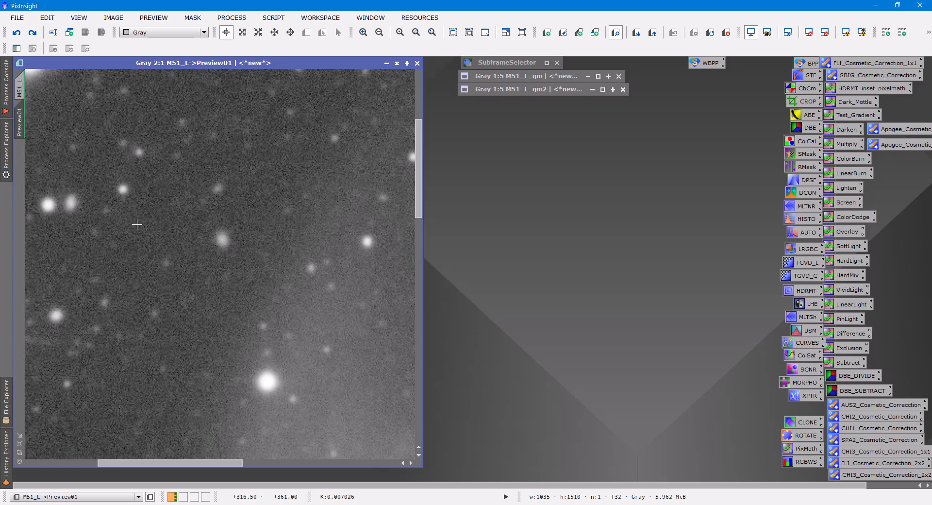
{"action": "mouse_move", "coordinate": [166, 230]}
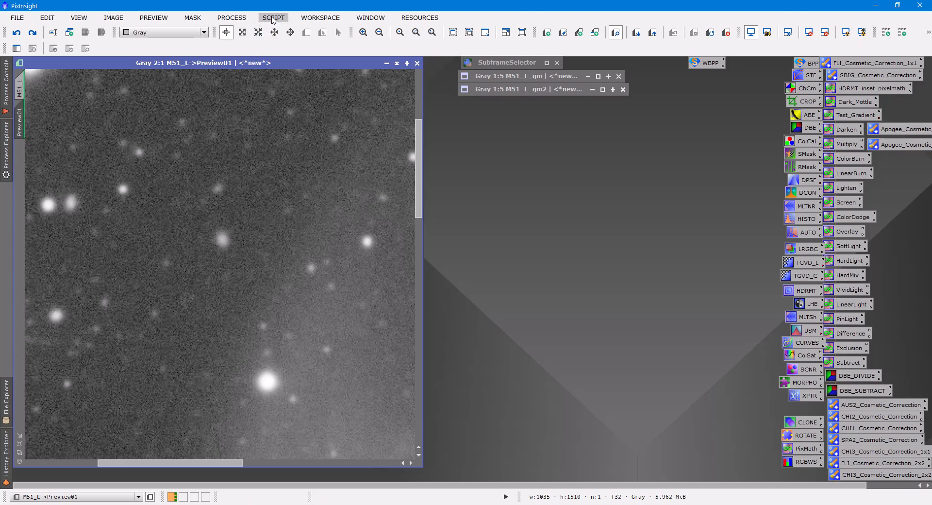
Launch MureDenoise for M51_L->Preview01 with gain 1.433, noise 6.94 and combination count 28
{"action": "left_click", "coordinate": [273, 18]}
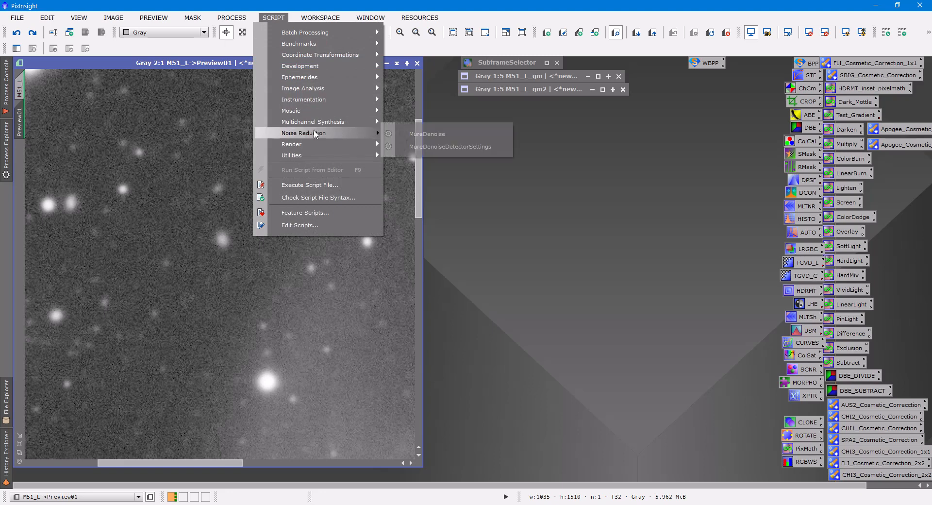
{"action": "left_click", "coordinate": [426, 134]}
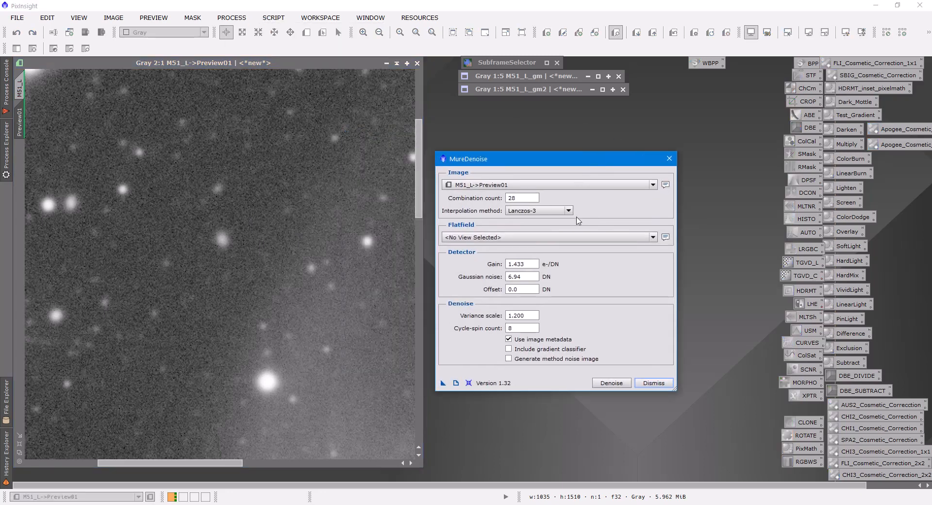
{"action": "left_click", "coordinate": [522, 263]}
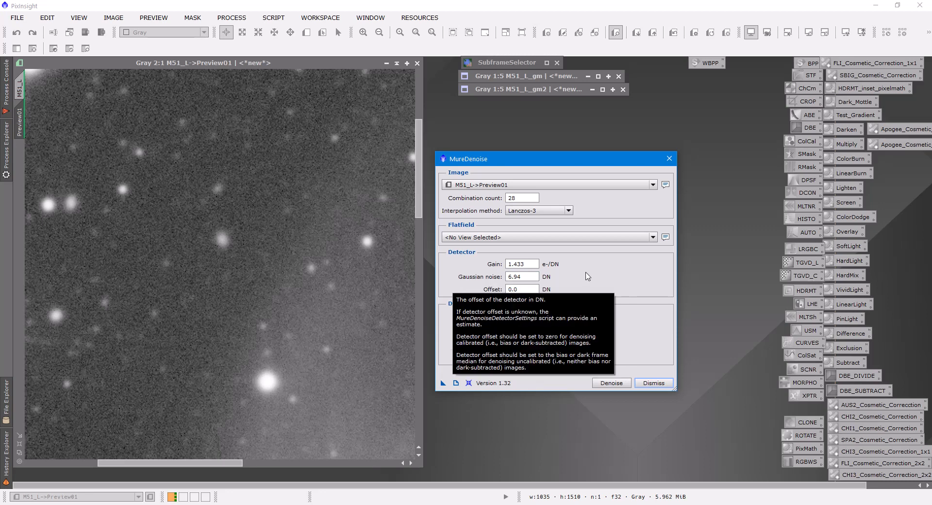
{"action": "mouse_move", "coordinate": [593, 275]}
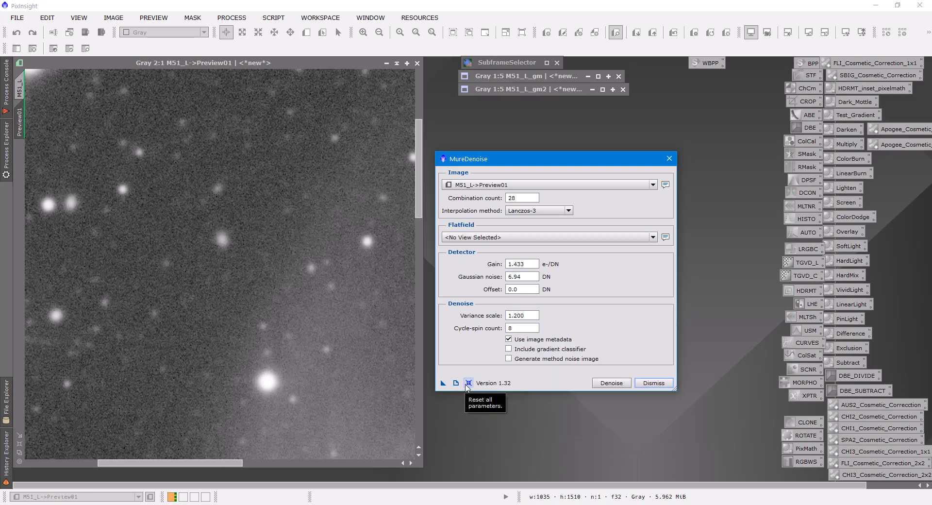
{"action": "mouse_move", "coordinate": [611, 383]}
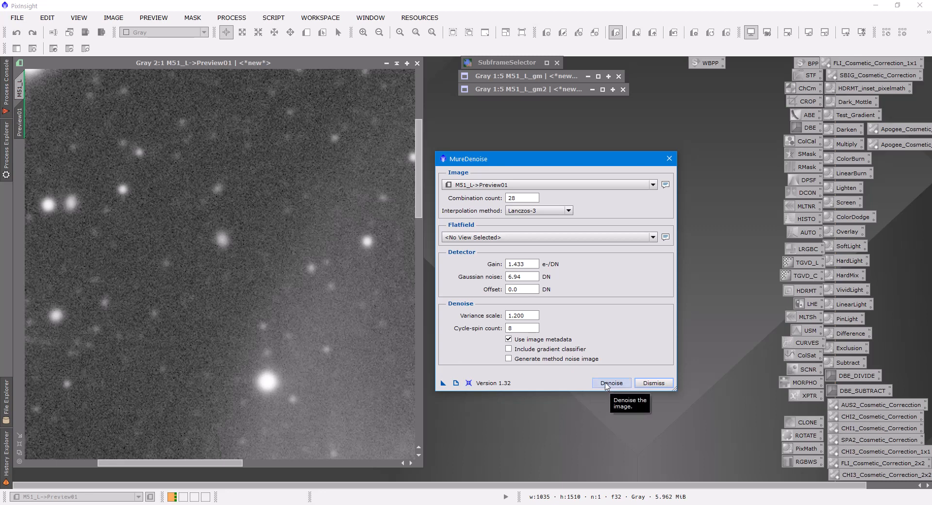
Denoise the M51_L preview at variance scale 1.200, then dismiss the dialog
{"action": "left_click", "coordinate": [612, 383]}
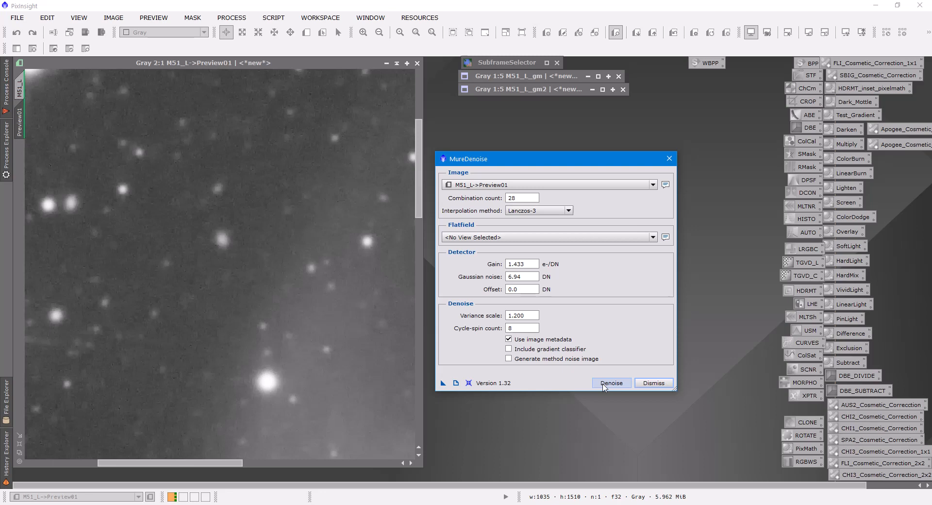
{"action": "mouse_move", "coordinate": [653, 382]}
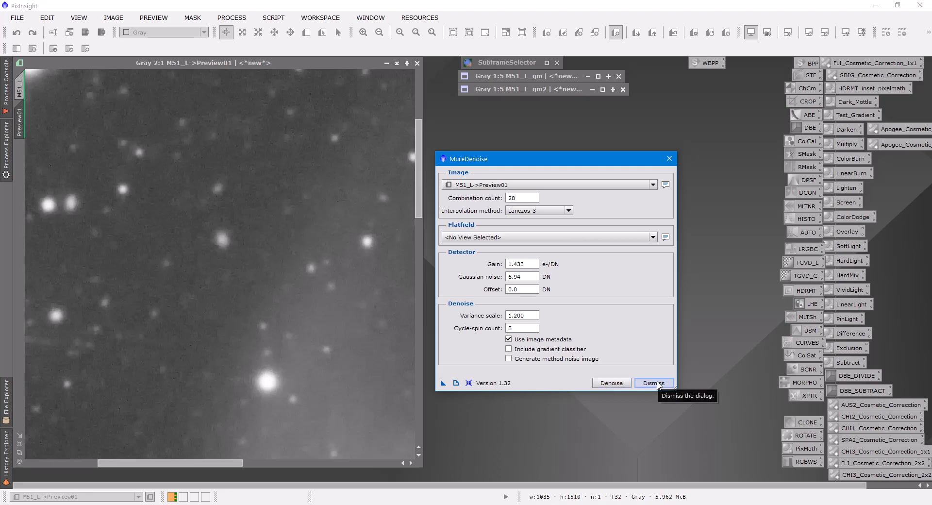
{"action": "left_click", "coordinate": [653, 383]}
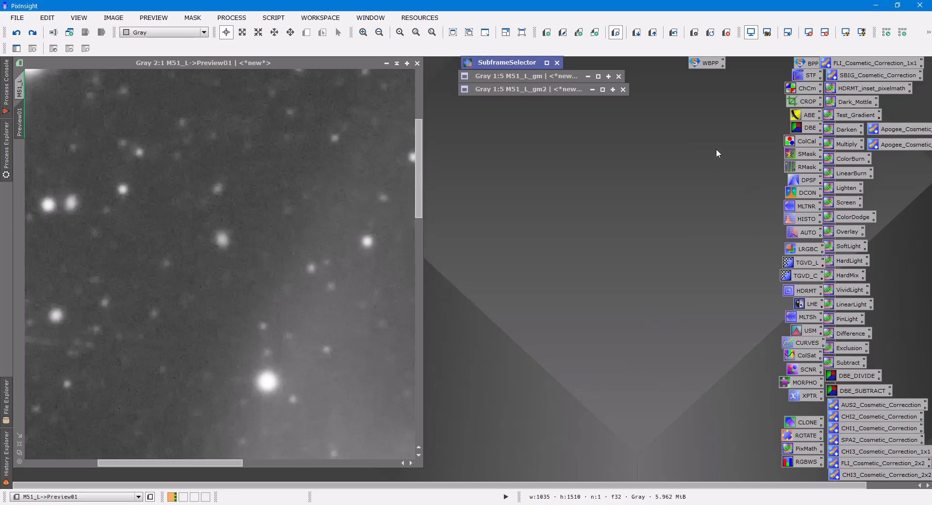
{"action": "mouse_move", "coordinate": [665, 98]}
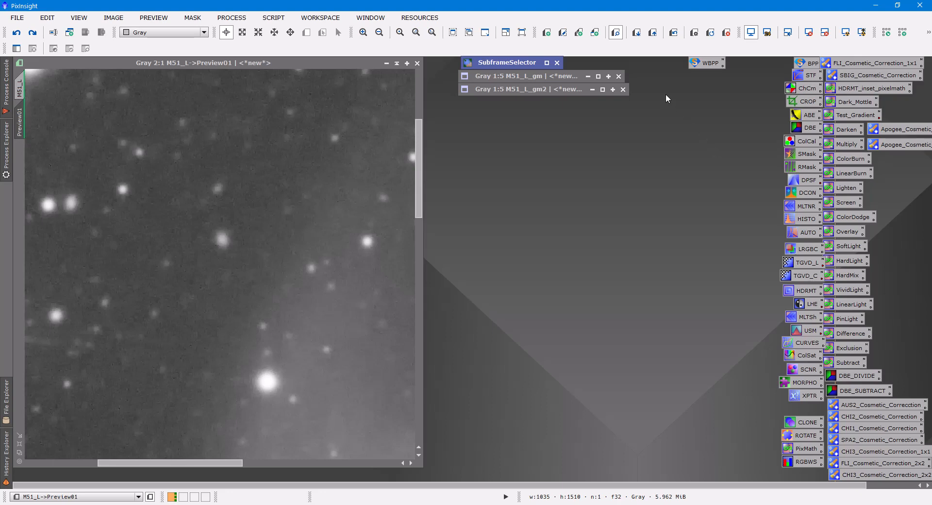
{"action": "mouse_move", "coordinate": [674, 33]}
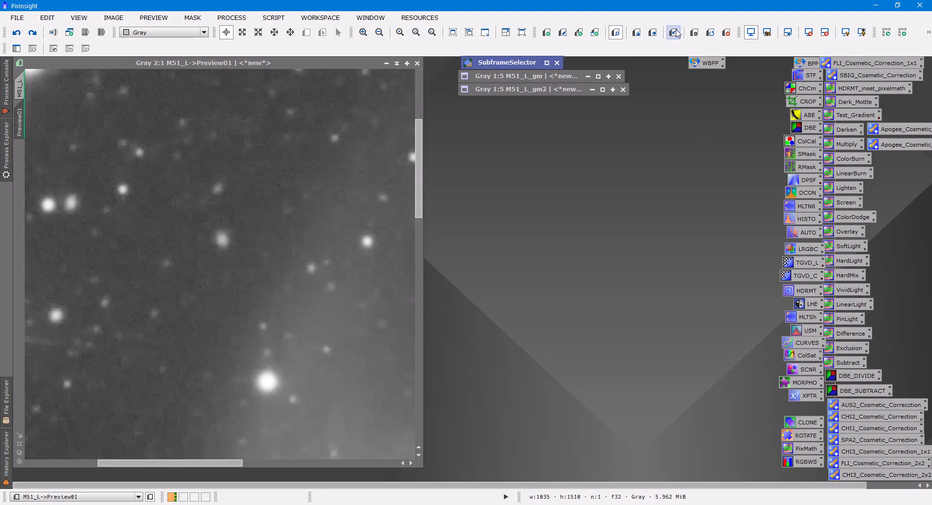
{"action": "mouse_move", "coordinate": [675, 33]}
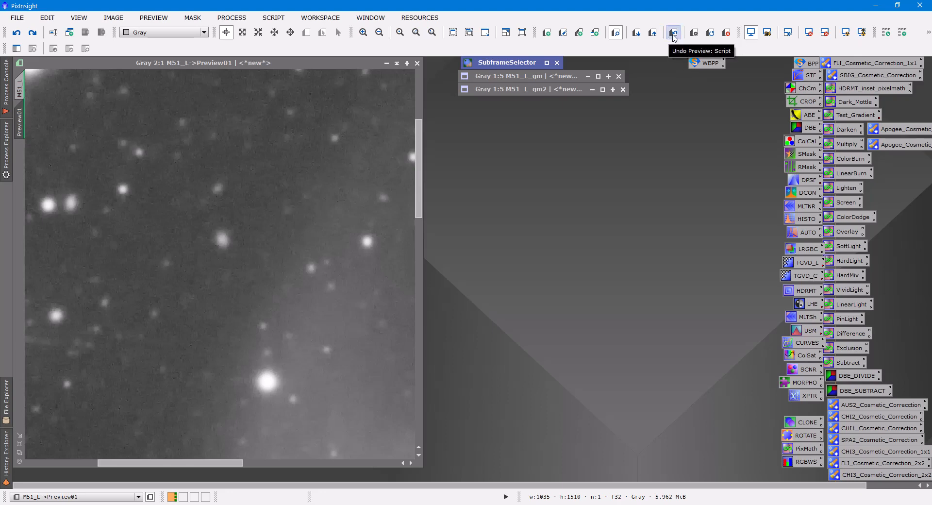
Undo the MureDenoise result on the M51_L preview to restore its grainy noise
{"action": "left_click", "coordinate": [673, 32]}
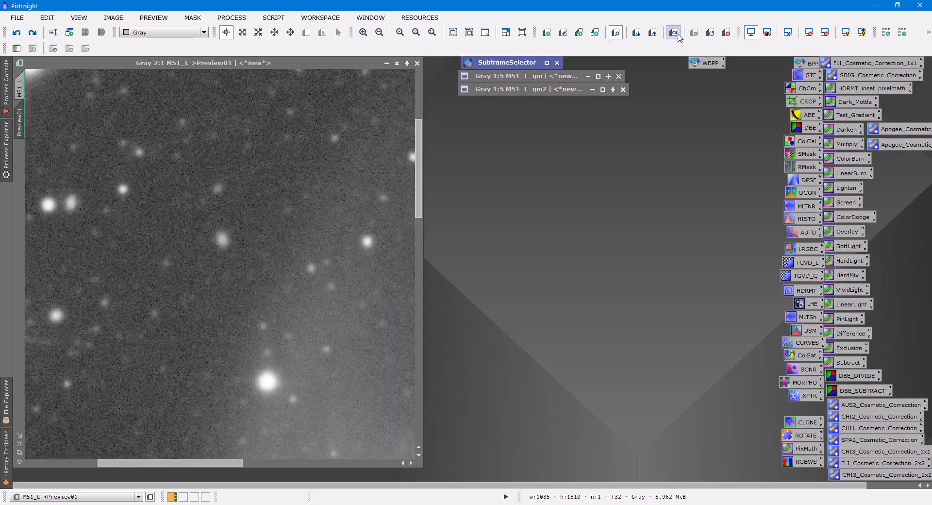
Rerun MureDenoise on the M51_L preview with variance scale 0.800, then dismiss
{"action": "left_click", "coordinate": [272, 17]}
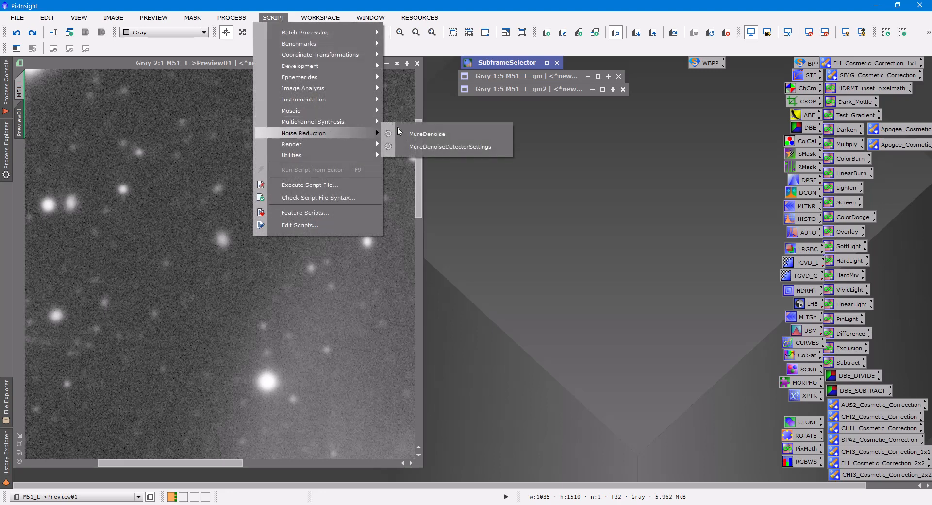
{"action": "mouse_move", "coordinate": [426, 133]}
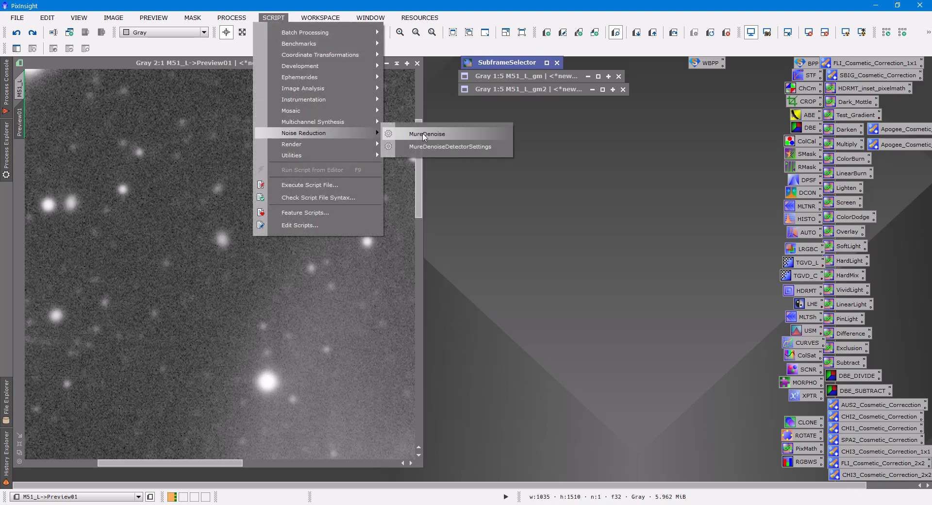
{"action": "left_click", "coordinate": [426, 133]}
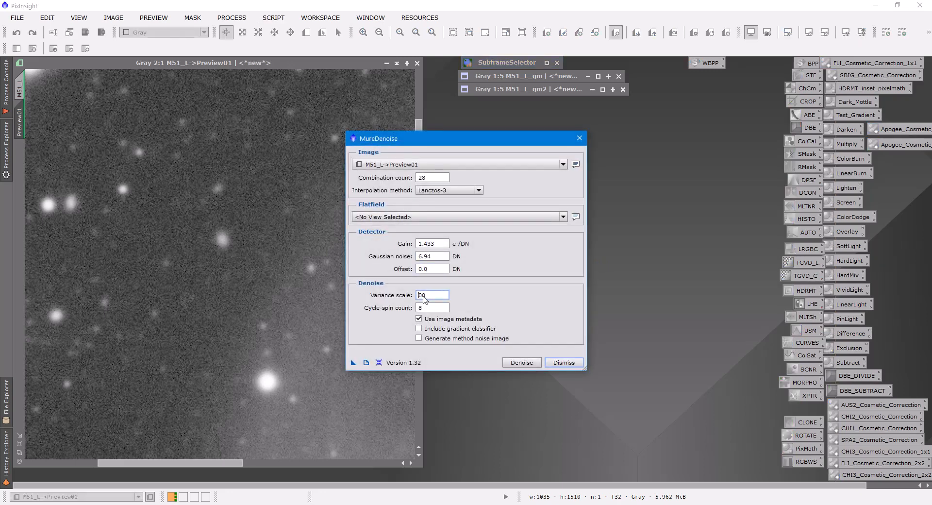
{"action": "type", "text": ".800"}
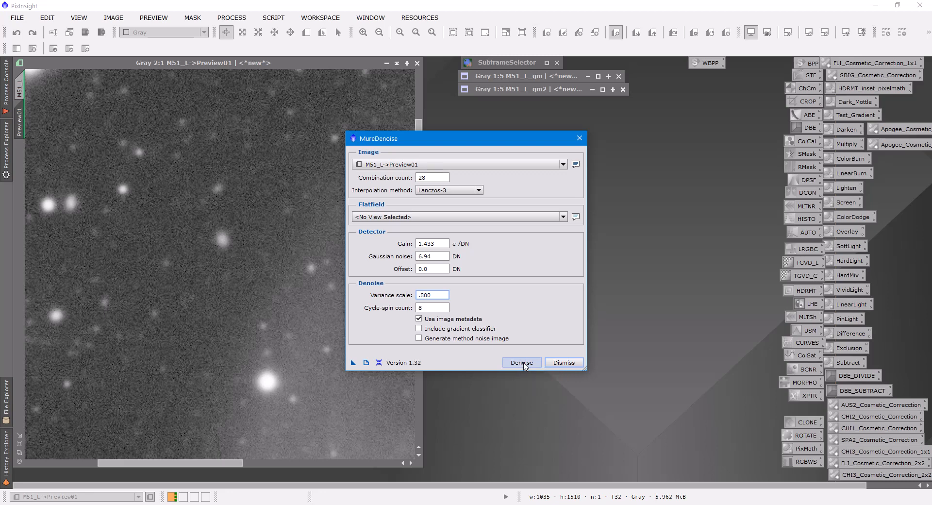
{"action": "mouse_move", "coordinate": [521, 363]}
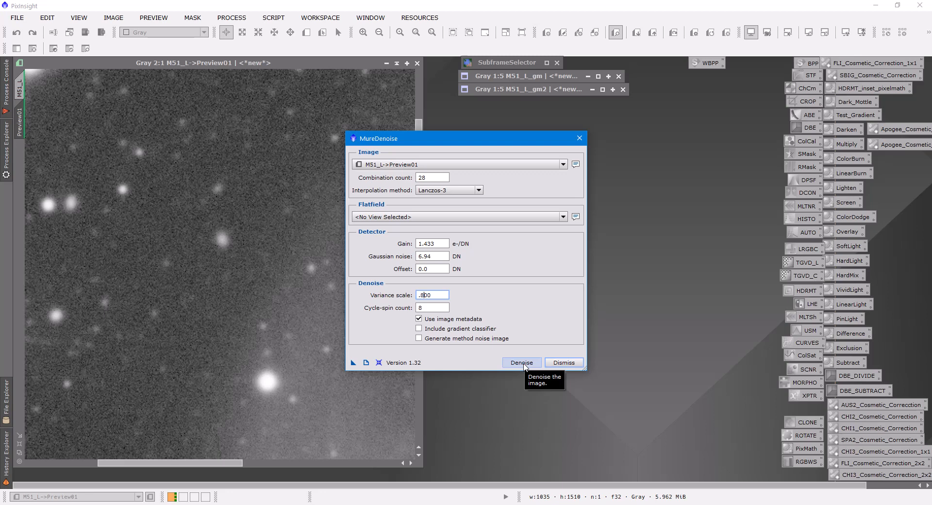
{"action": "left_click", "coordinate": [521, 362]}
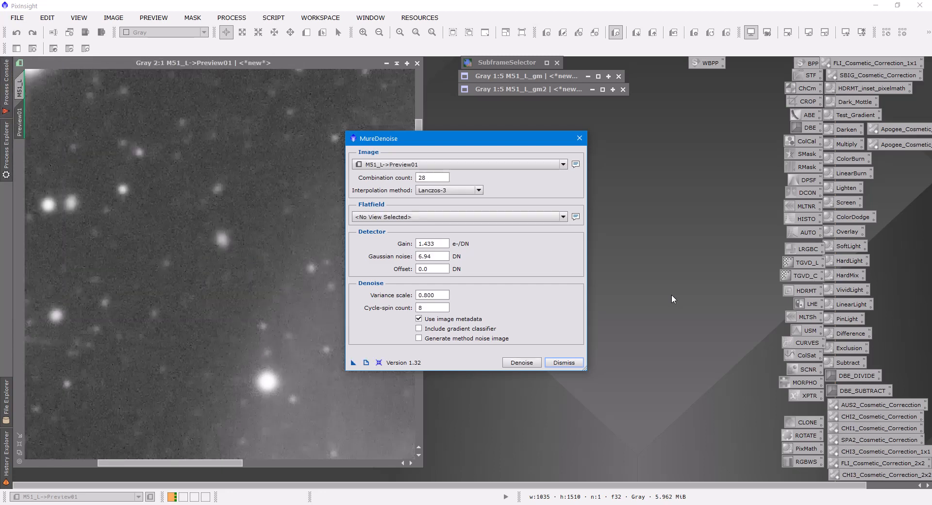
{"action": "mouse_move", "coordinate": [623, 338]}
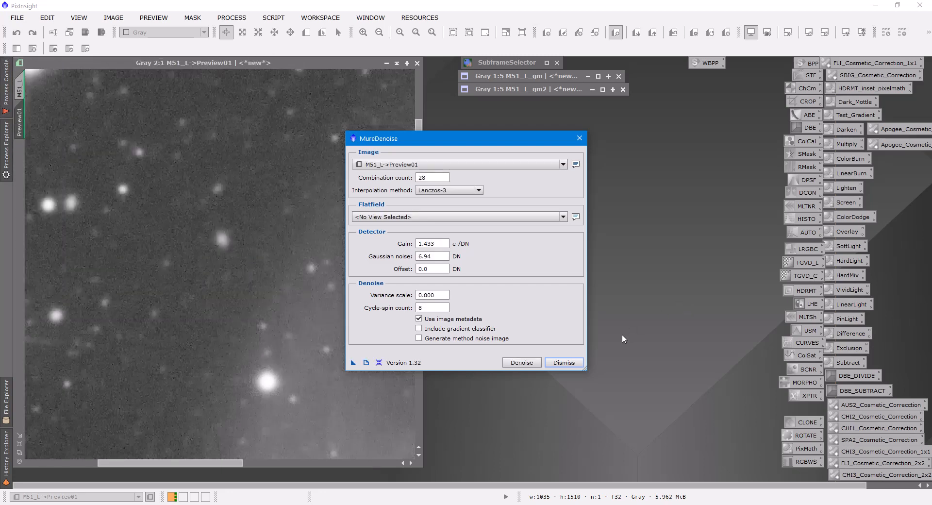
{"action": "left_click", "coordinate": [563, 362]}
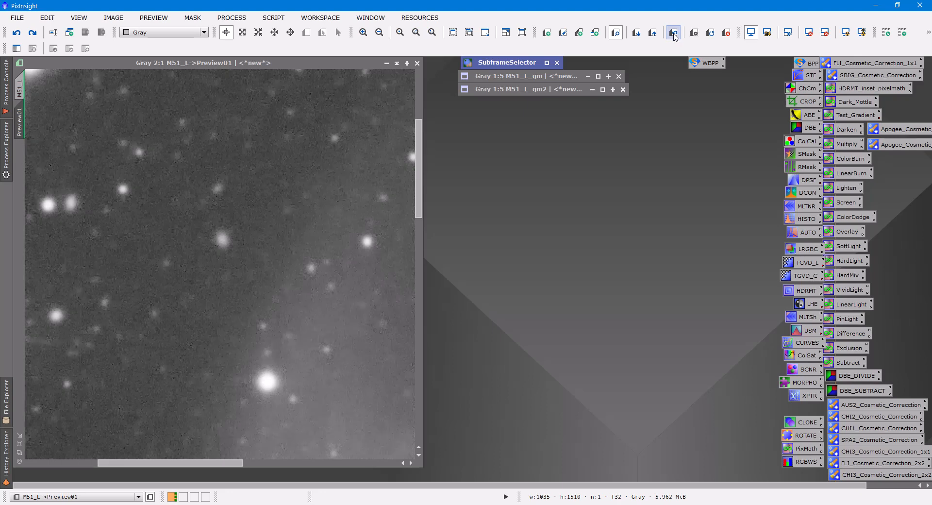
{"action": "mouse_move", "coordinate": [291, 147]}
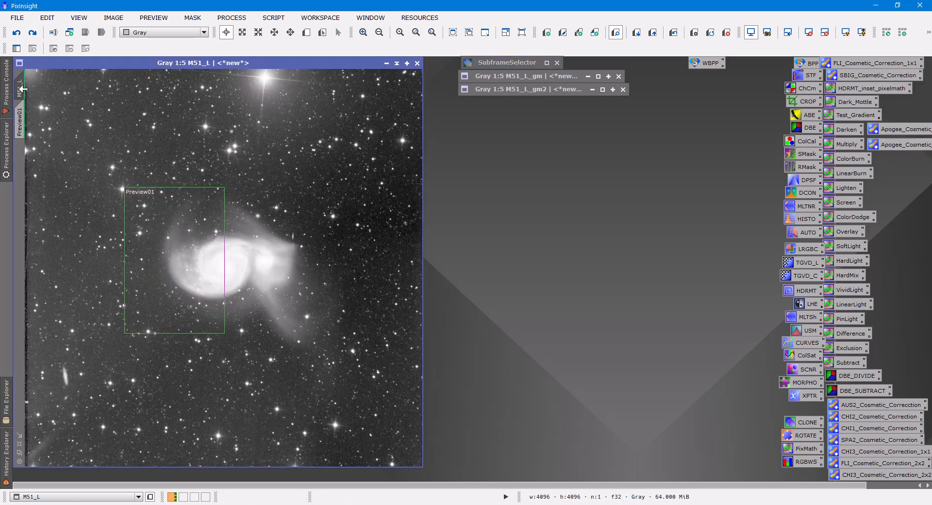
{"action": "mouse_move", "coordinate": [273, 17]}
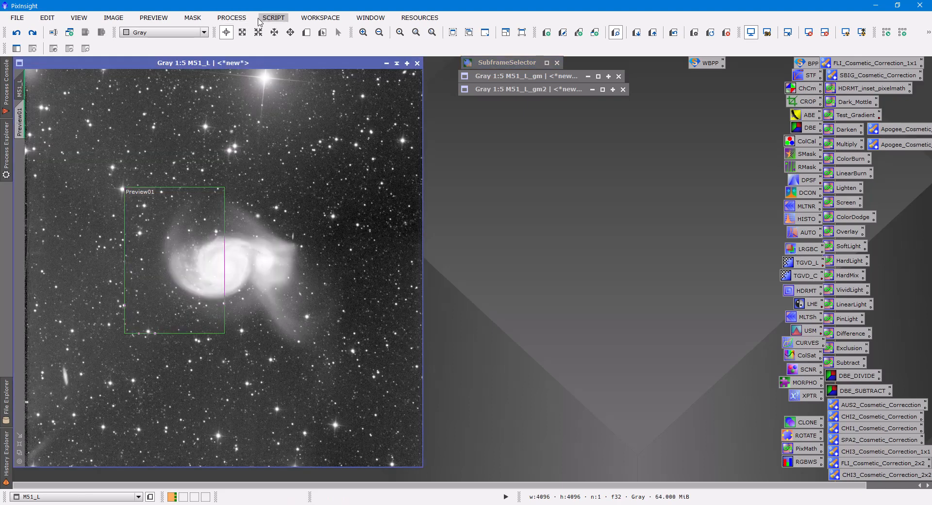
Denoise the whole M51_L luminance image with MureDenoise at variance scale 0.800
{"action": "left_click", "coordinate": [273, 17]}
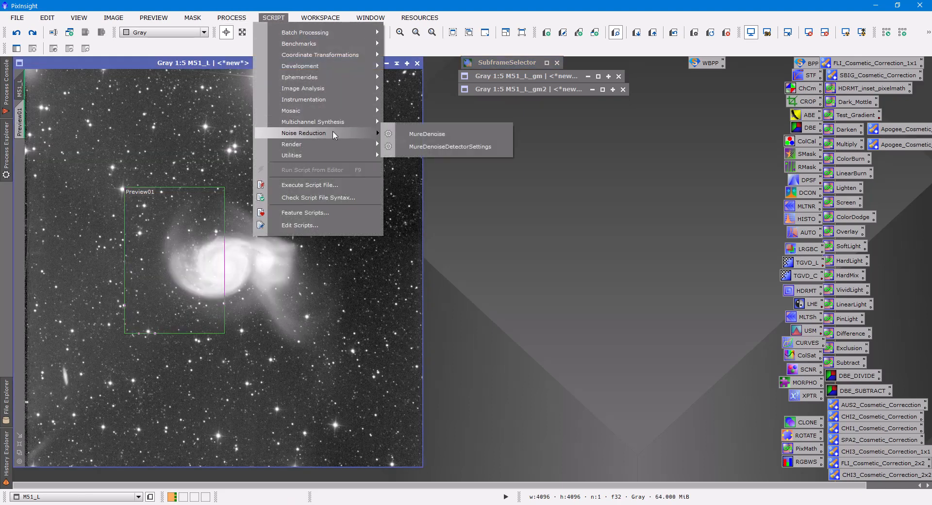
{"action": "left_click", "coordinate": [427, 133]}
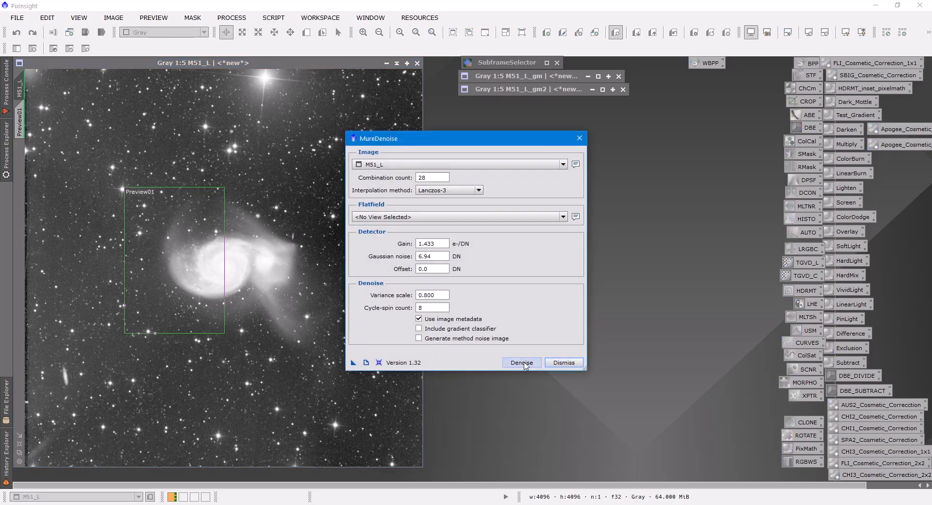
{"action": "left_click", "coordinate": [521, 362]}
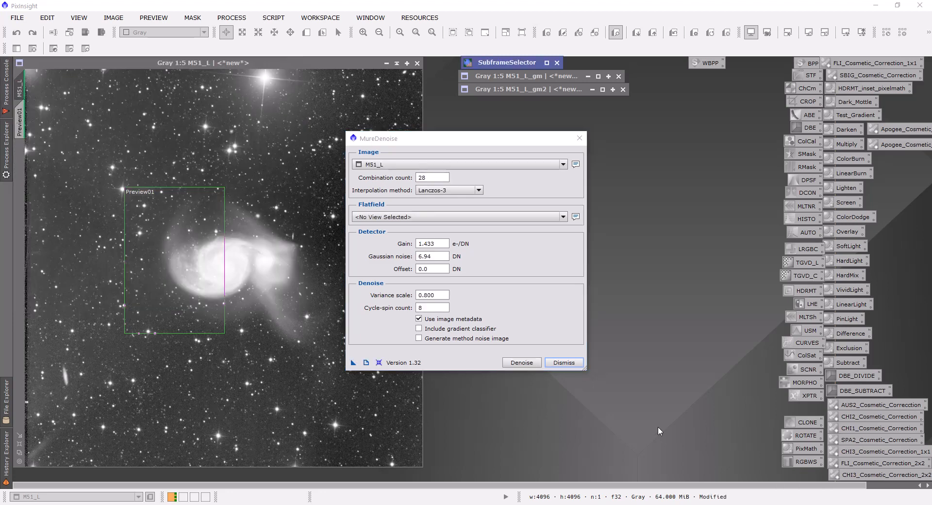
{"action": "mouse_move", "coordinate": [592, 387]}
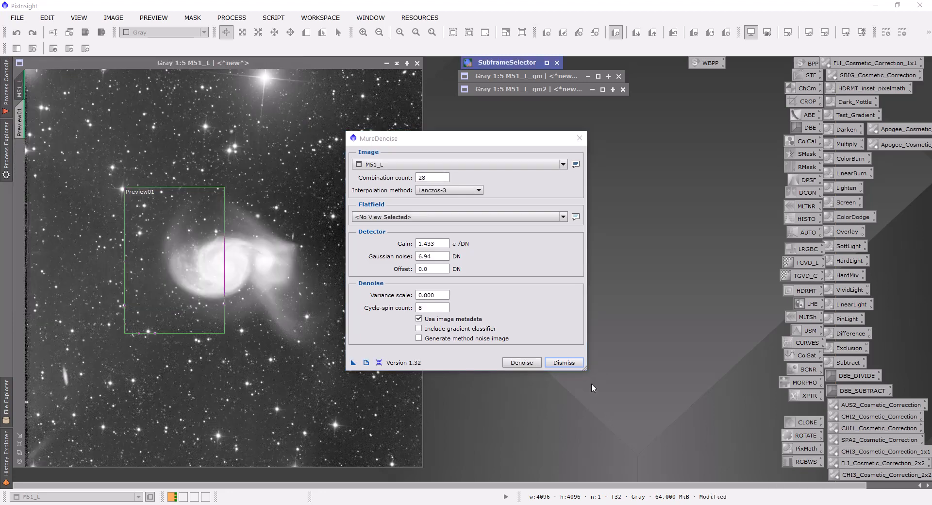
{"action": "left_click", "coordinate": [562, 362]}
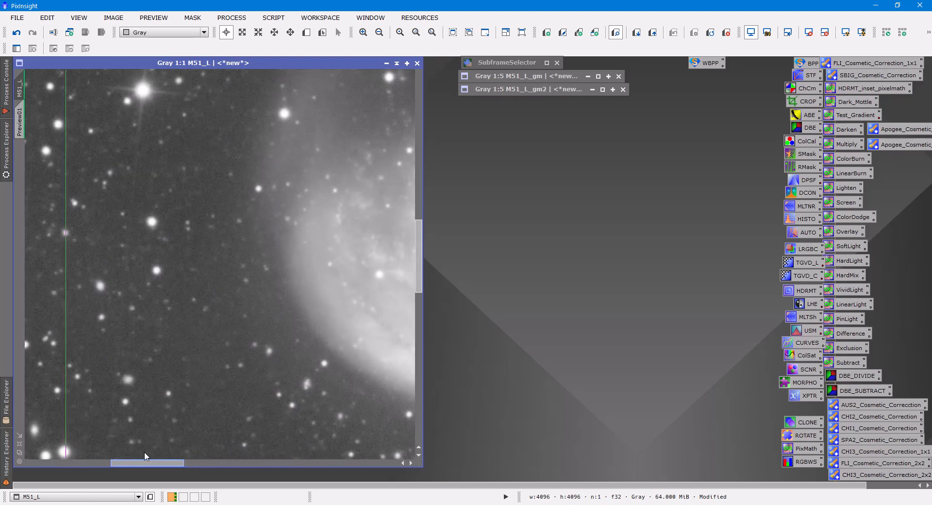
Toggle undo/redo on the luminance preview to compare, keeping the denoised result, then open M51_B
{"action": "left_click", "coordinate": [16, 32]}
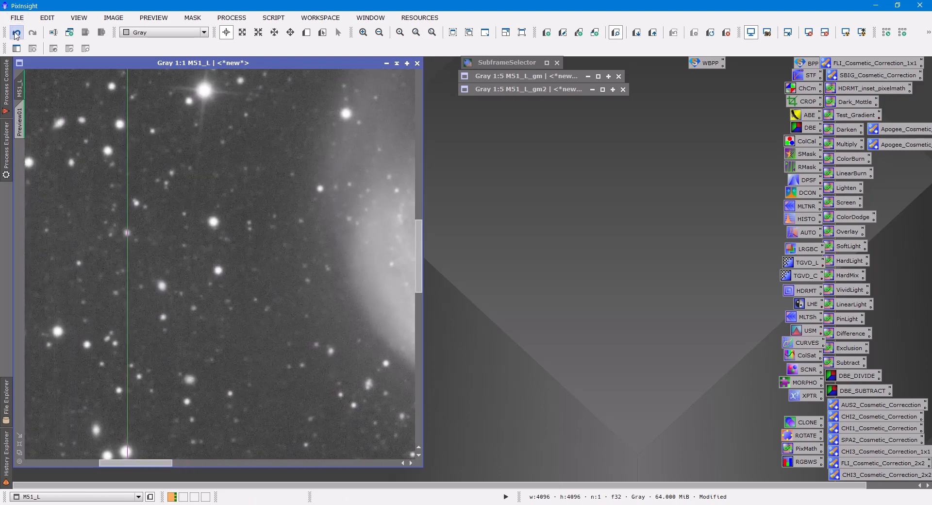
{"action": "left_click", "coordinate": [33, 32]}
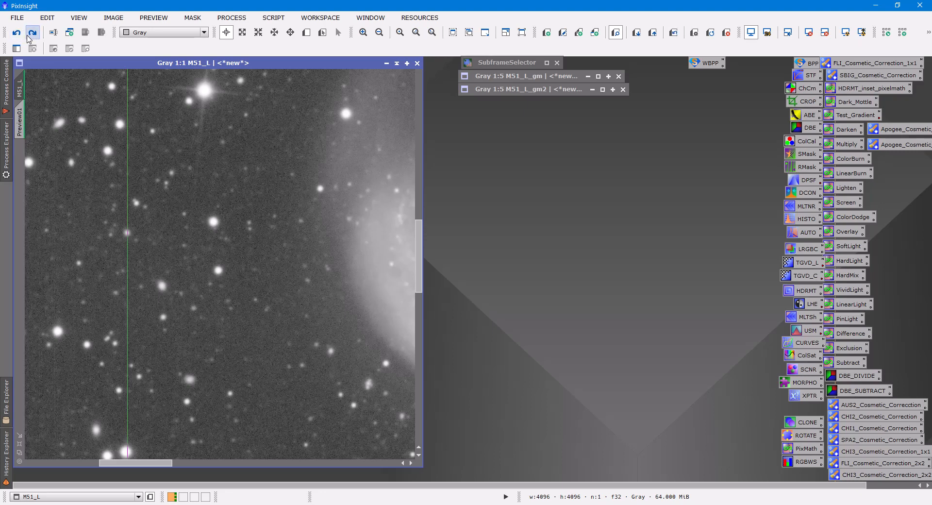
{"action": "left_click", "coordinate": [31, 33]}
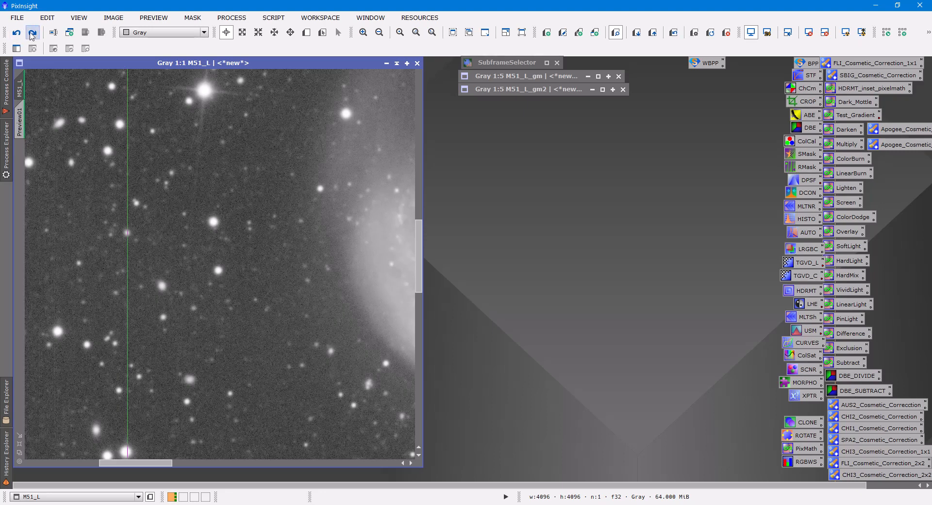
{"action": "left_click", "coordinate": [31, 32]}
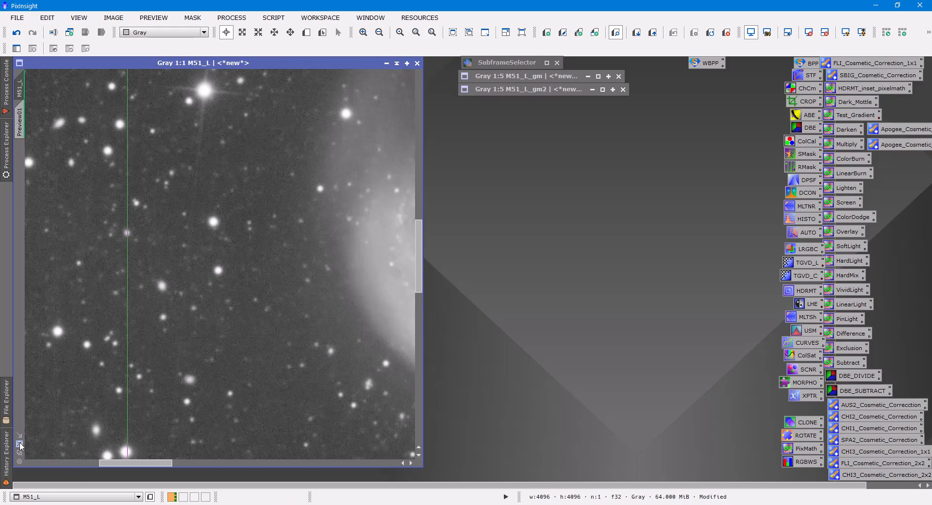
{"action": "left_click", "coordinate": [153, 18]}
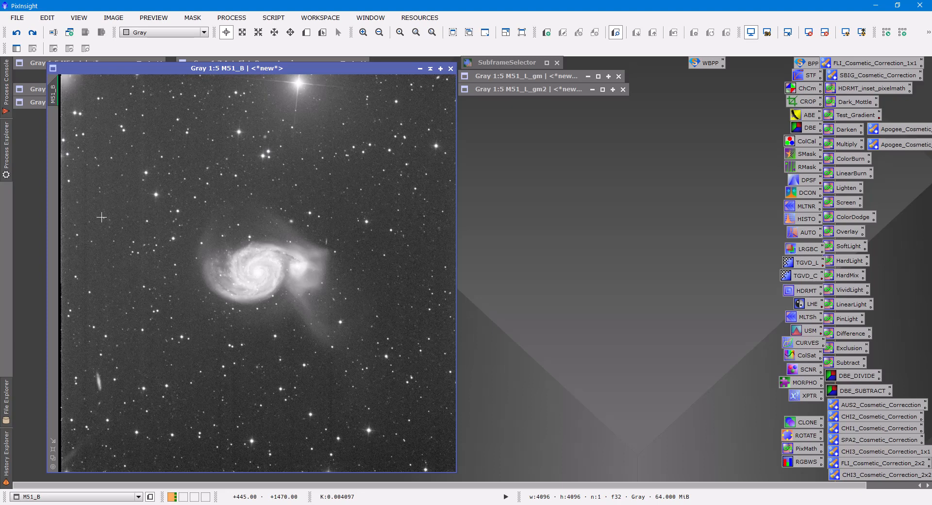
{"action": "mouse_move", "coordinate": [182, 310]}
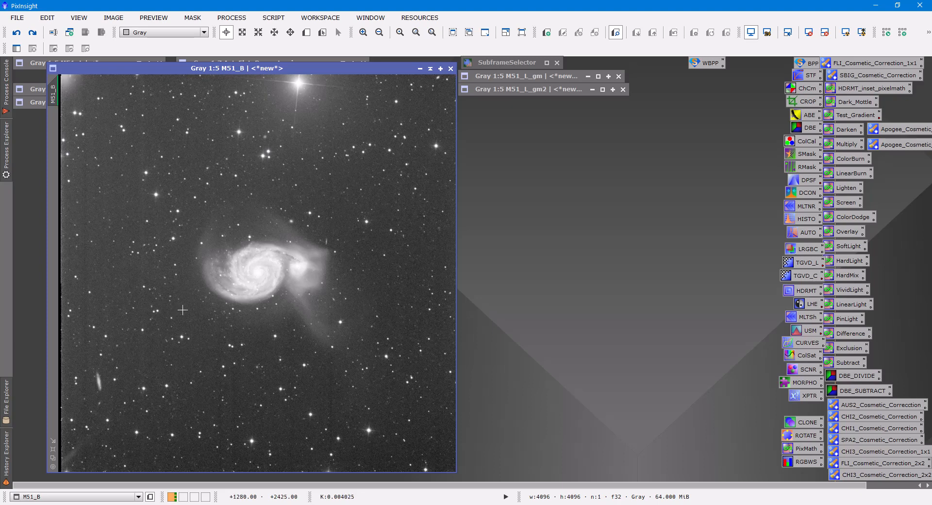
{"action": "mouse_move", "coordinate": [164, 297]}
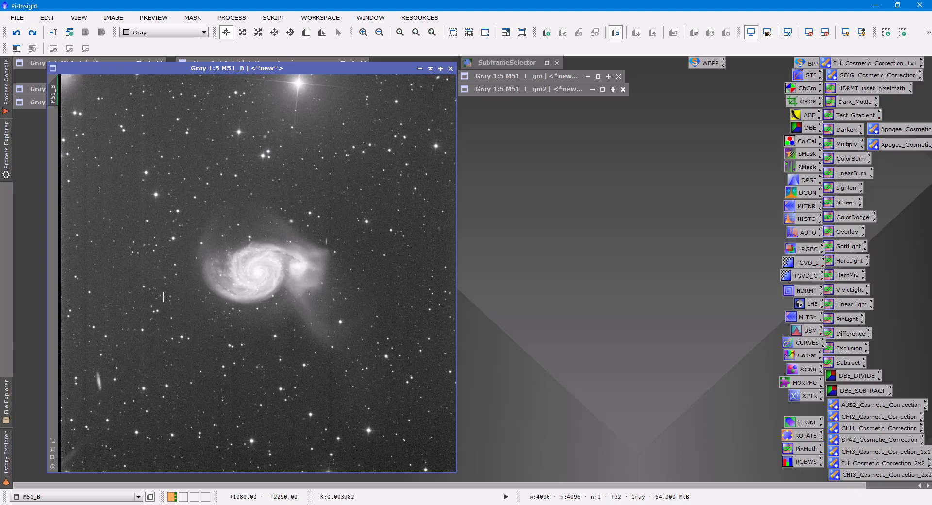
{"action": "mouse_move", "coordinate": [143, 307]}
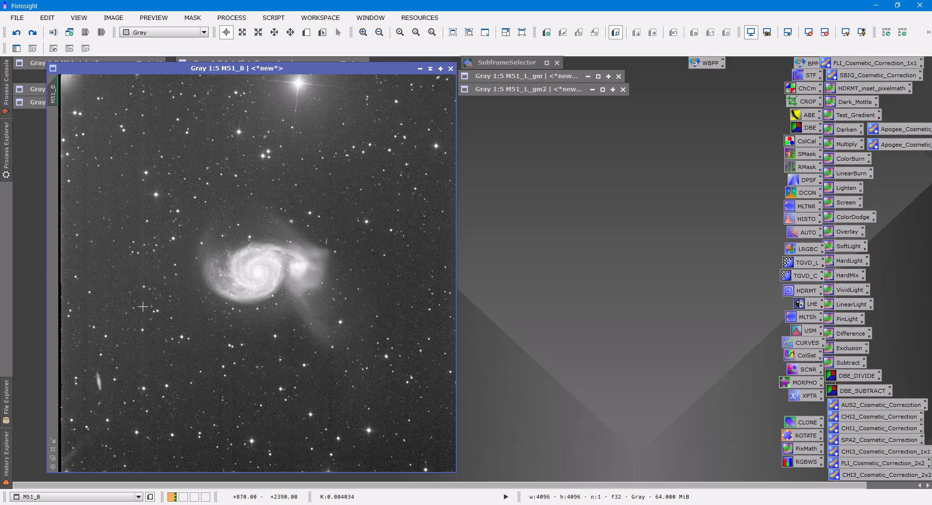
{"action": "mouse_move", "coordinate": [191, 216]}
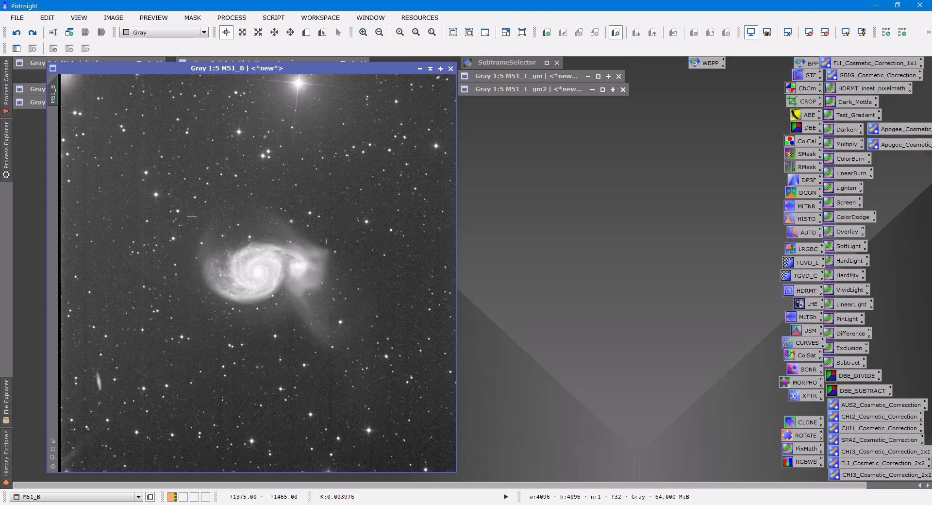
{"action": "mouse_move", "coordinate": [168, 278]}
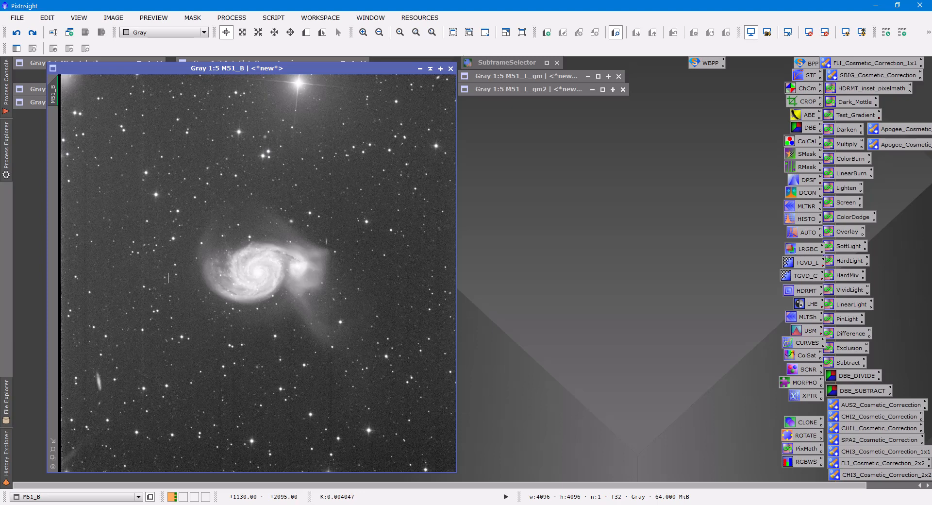
{"action": "mouse_move", "coordinate": [176, 200]}
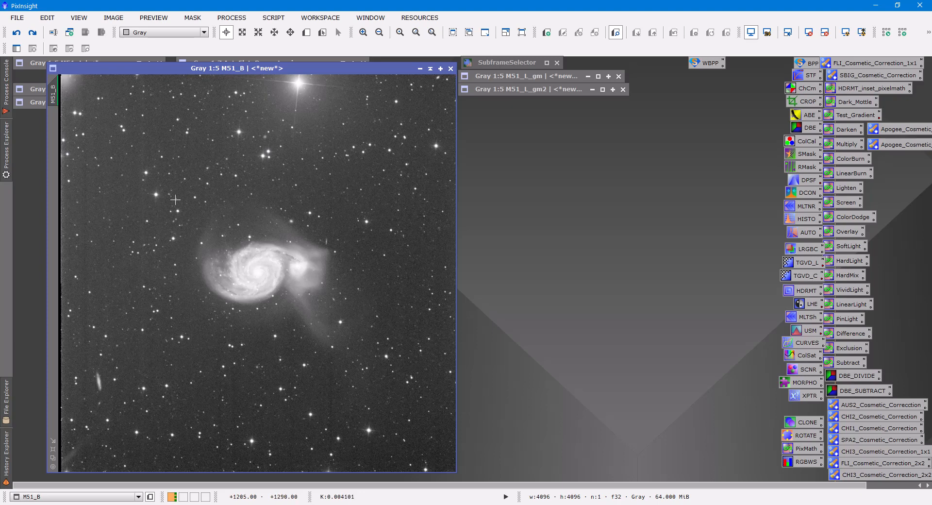
{"action": "mouse_move", "coordinate": [190, 219]}
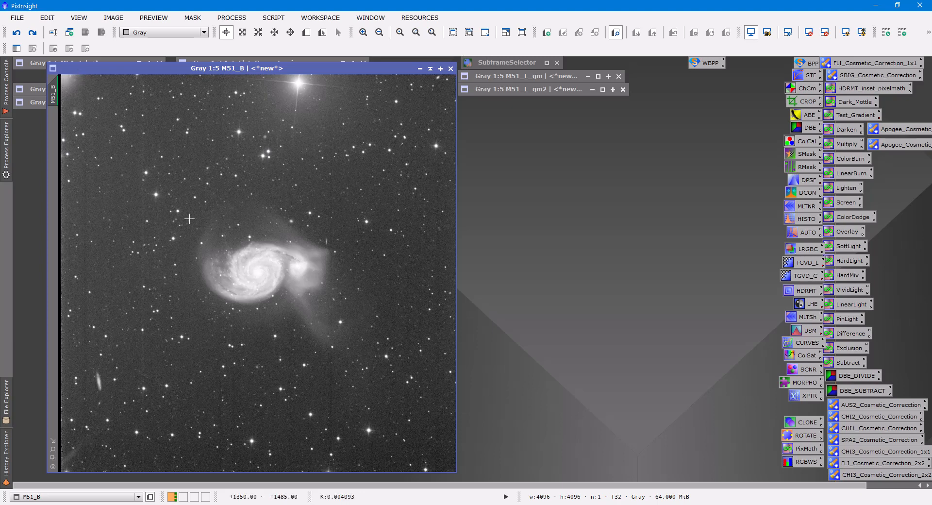
{"action": "mouse_move", "coordinate": [190, 220]}
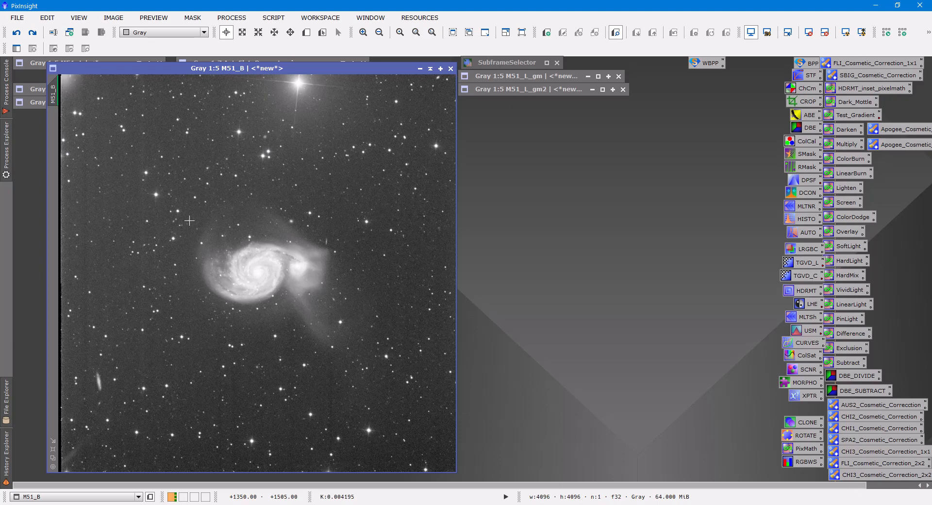
{"action": "mouse_move", "coordinate": [163, 206]}
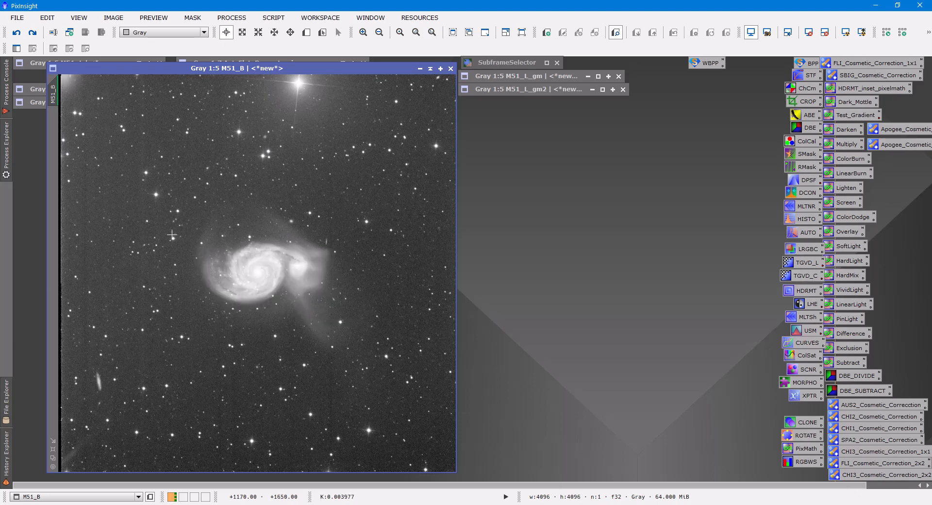
{"action": "mouse_move", "coordinate": [166, 232]}
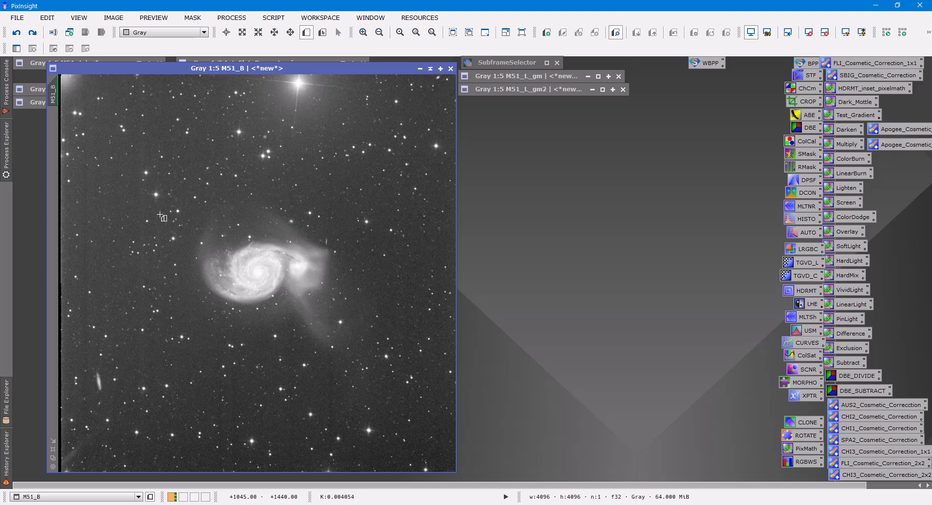
Mark Preview01 on M51_B left of the galaxy and launch MureDenoise for it
{"action": "left_click_drag", "start_coordinate": [161, 217], "coordinate": [249, 325]}
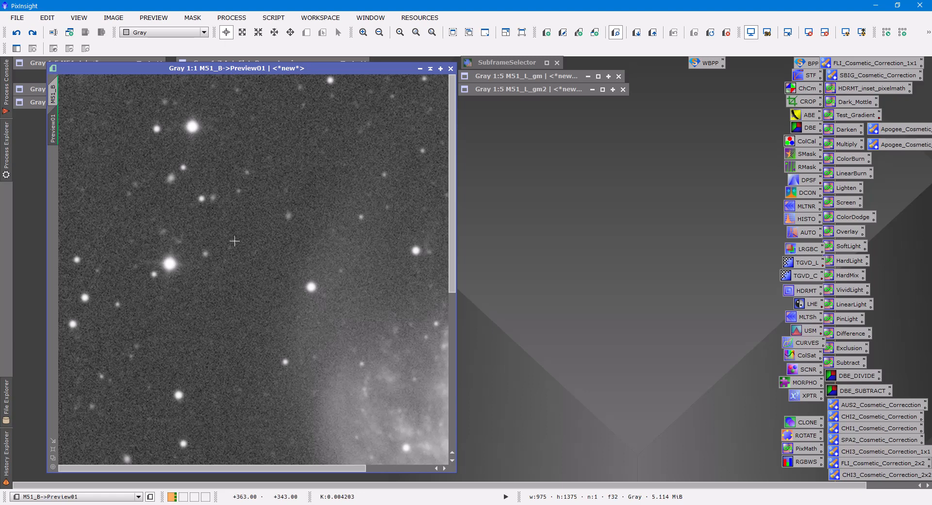
{"action": "mouse_move", "coordinate": [282, 44]}
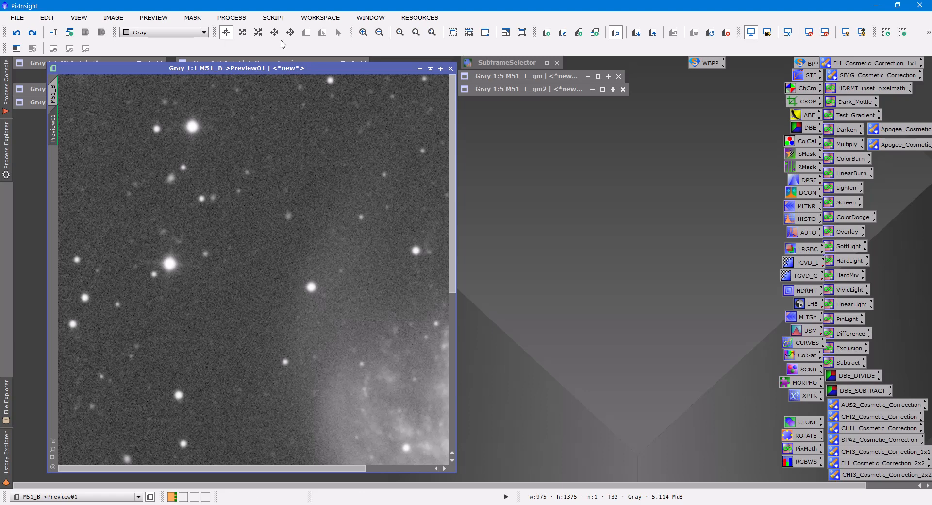
{"action": "left_click", "coordinate": [273, 17]}
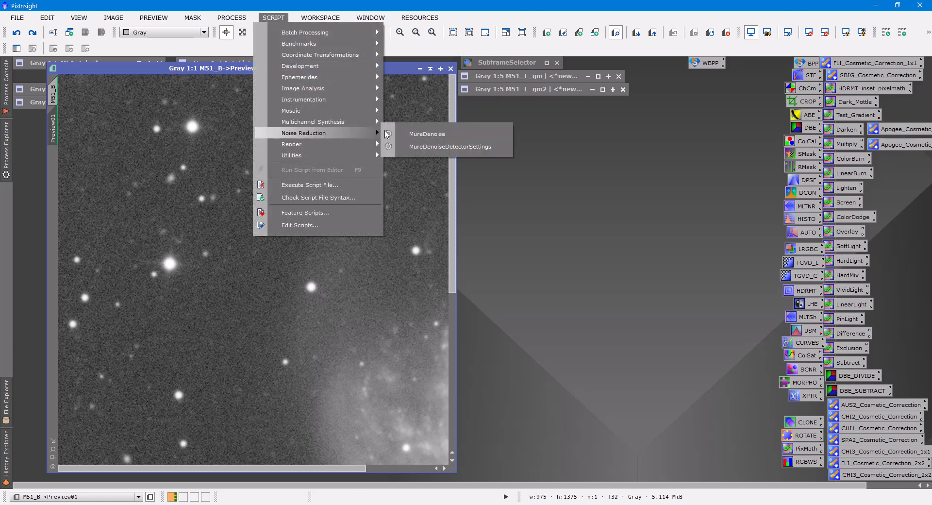
{"action": "left_click", "coordinate": [426, 133]}
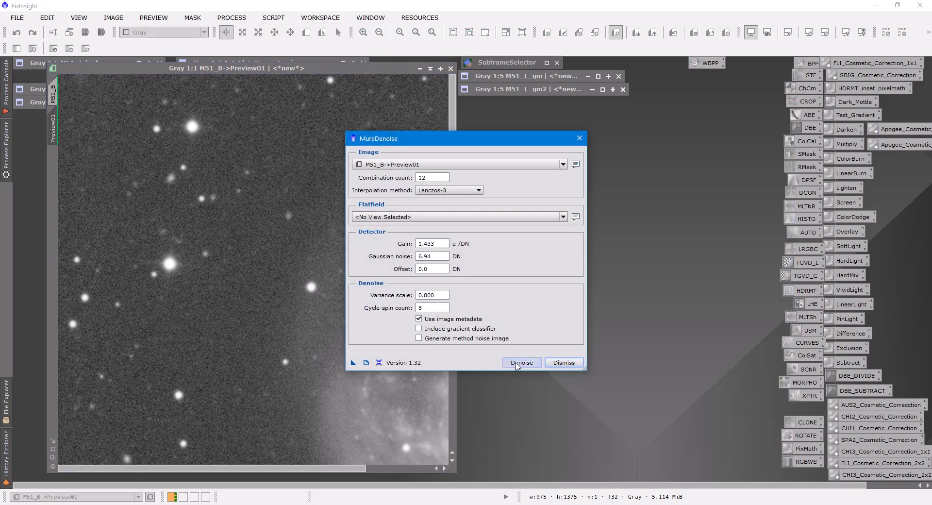
Denoise the M51_B Preview01 at variance scale 0.800 and dismiss the dialog
{"action": "left_click", "coordinate": [521, 363]}
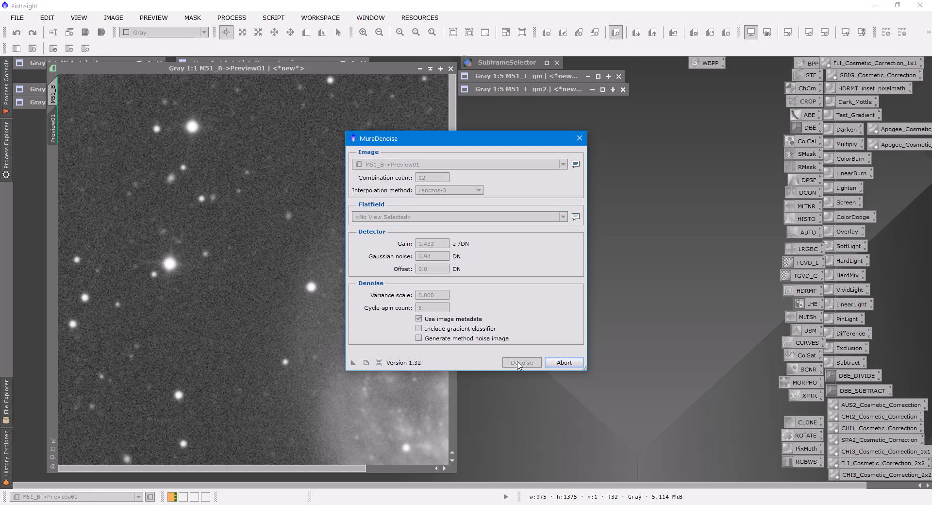
{"action": "left_click", "coordinate": [521, 363]}
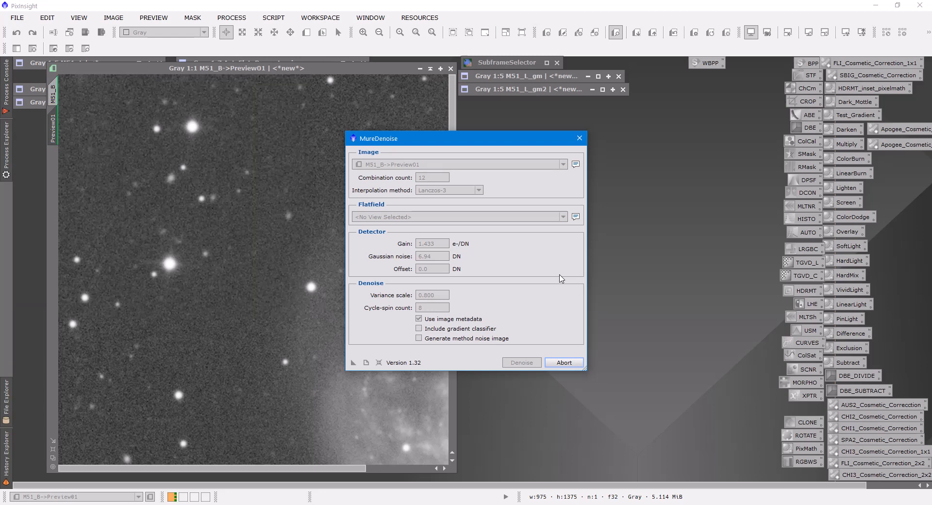
{"action": "left_click", "coordinate": [563, 362]}
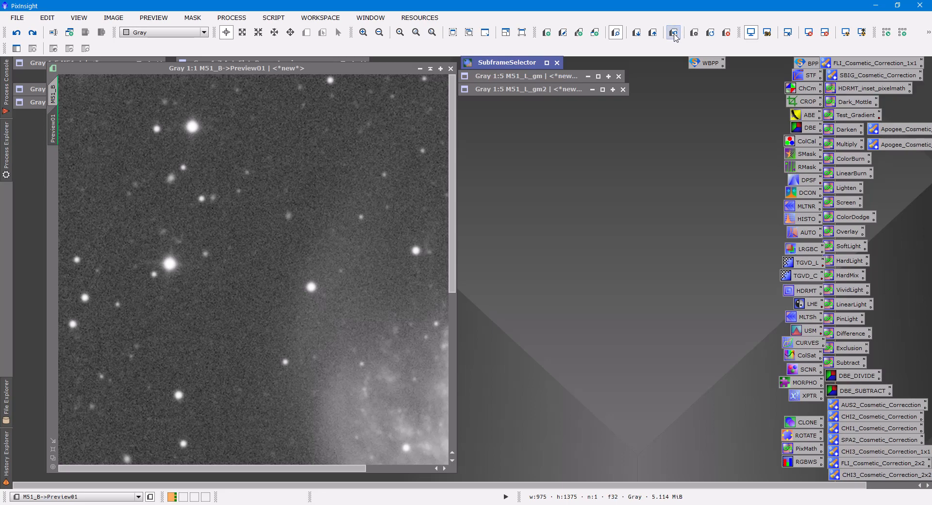
{"action": "left_click", "coordinate": [273, 18]}
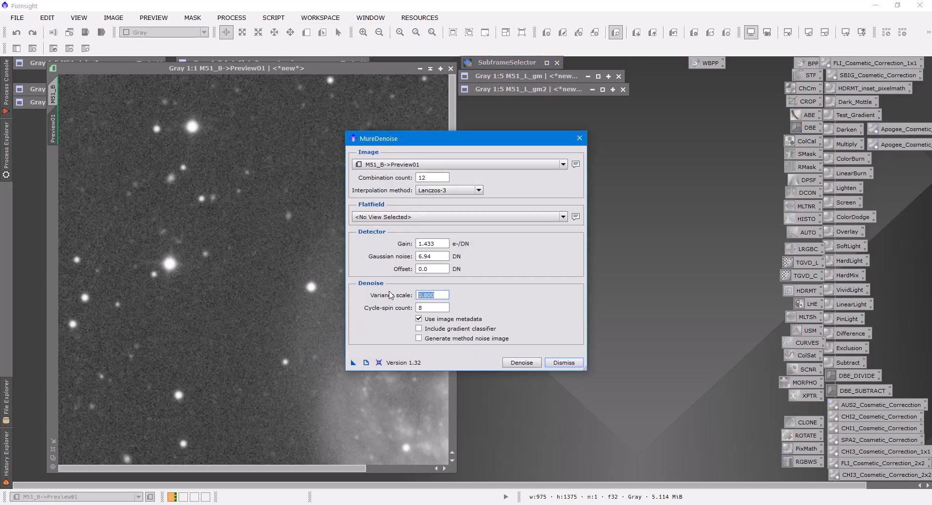
Rerun MureDenoise on the M51_B preview at variance scale 1.2, then dismiss
{"action": "type", "text": "1.2"}
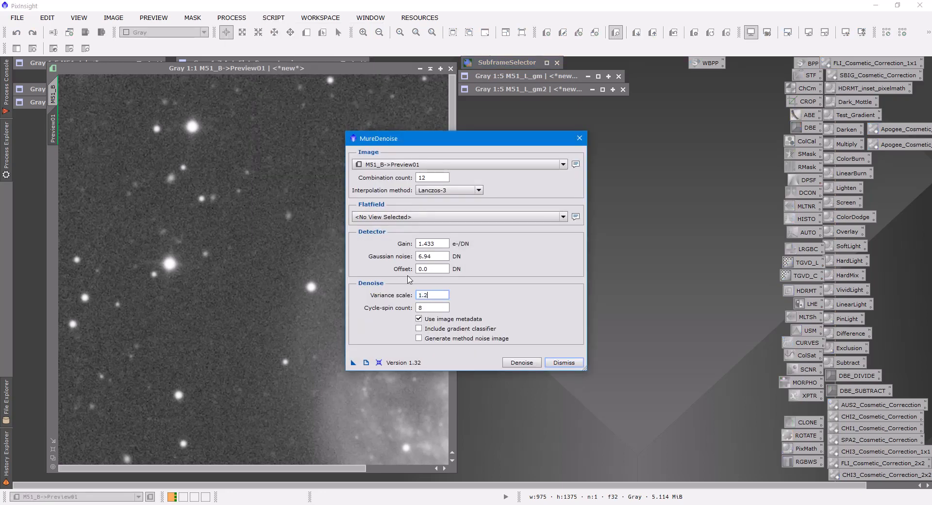
{"action": "left_click", "coordinate": [521, 363]}
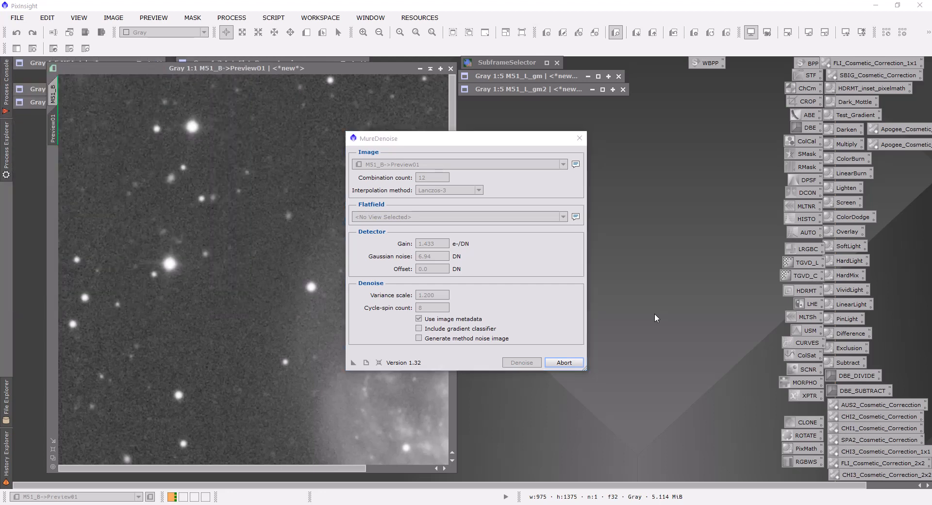
{"action": "left_click", "coordinate": [562, 362]}
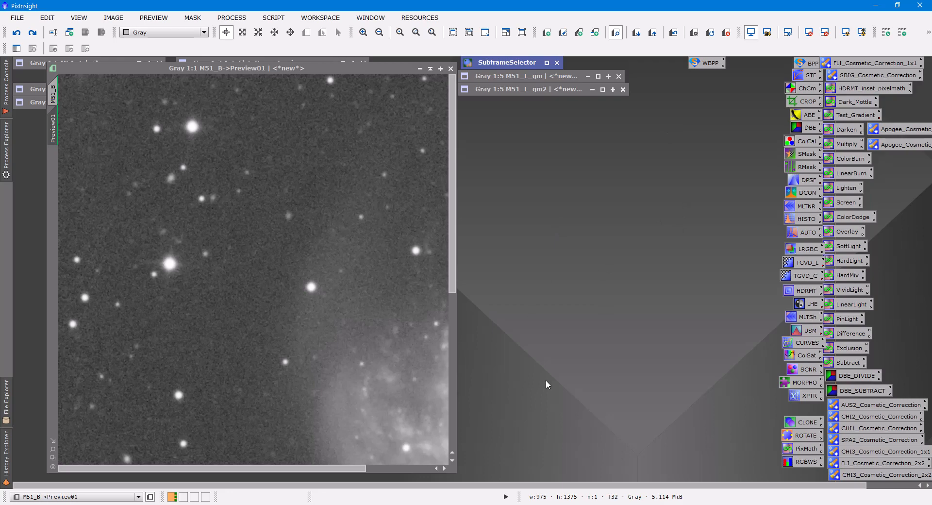
{"action": "mouse_move", "coordinate": [435, 283]}
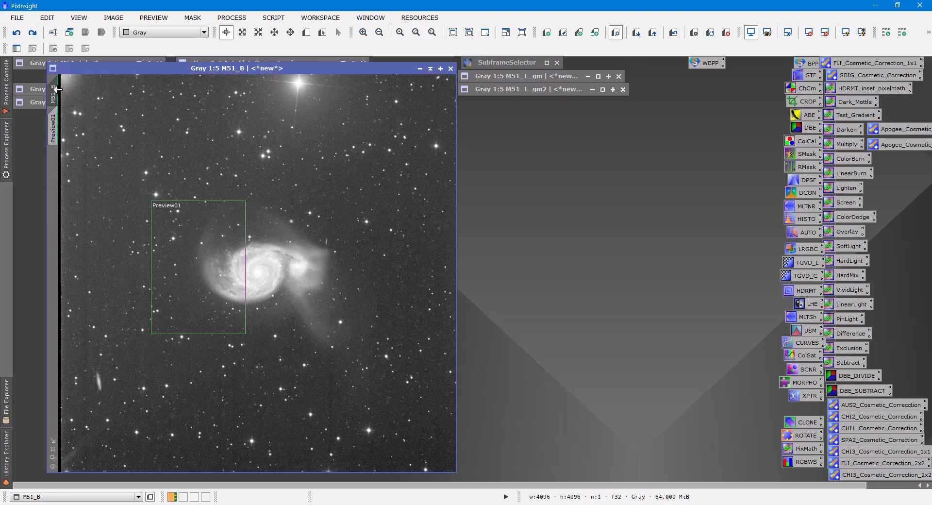
{"action": "mouse_move", "coordinate": [101, 154]}
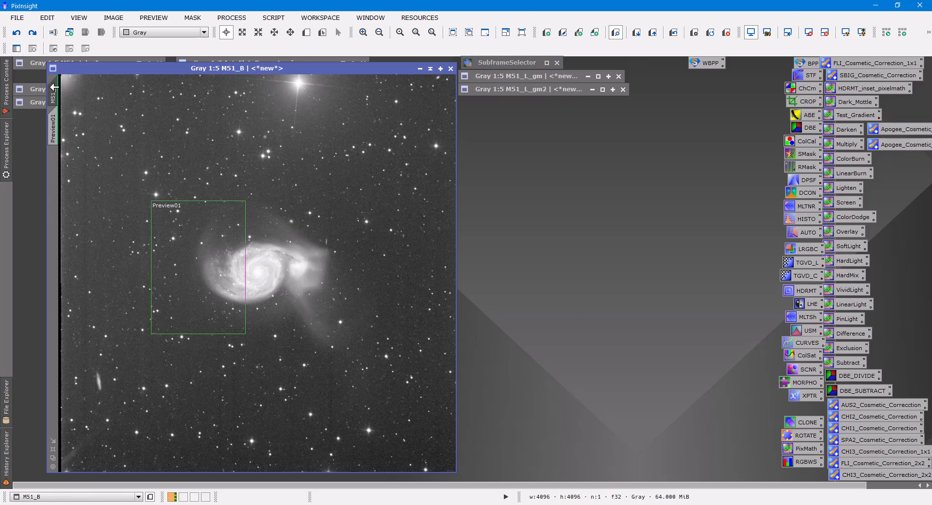
{"action": "mouse_move", "coordinate": [252, 89]}
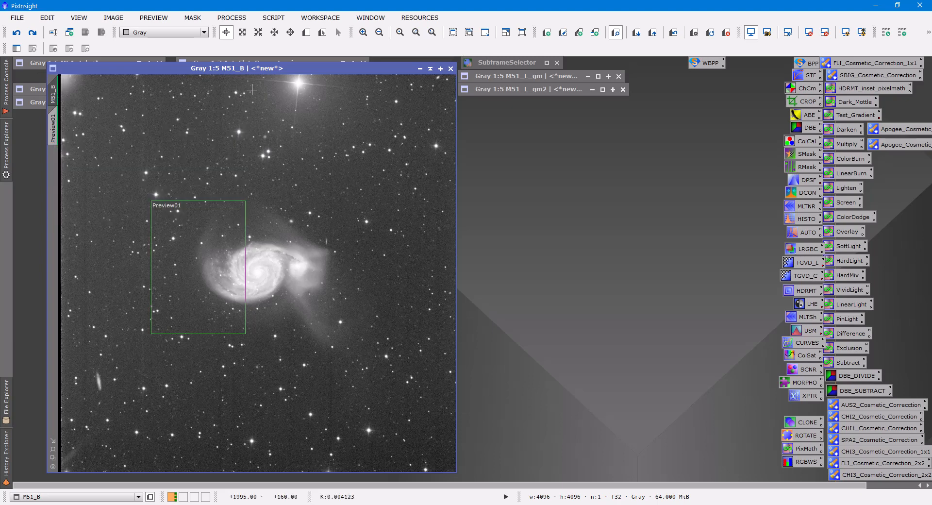
{"action": "mouse_move", "coordinate": [273, 17]}
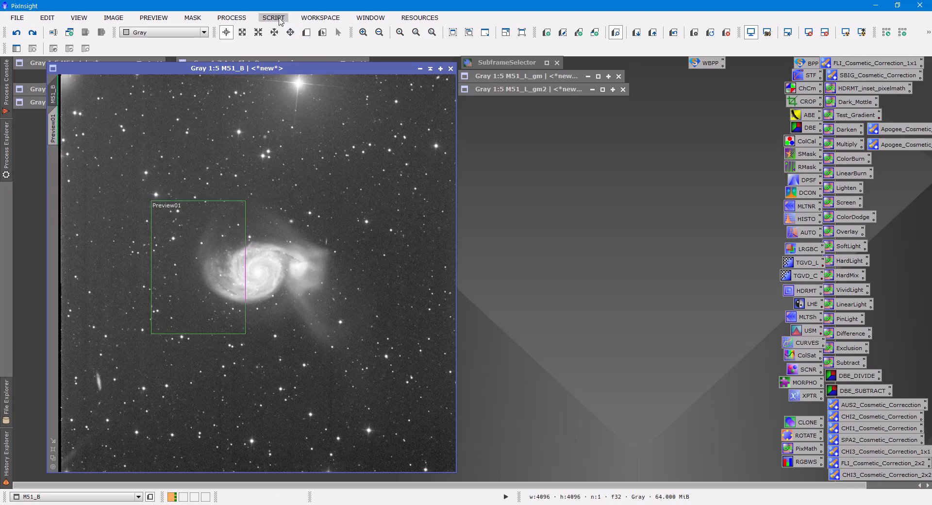
Run MureDenoise on the M51_B blue master at variance scale 1.200
{"action": "left_click", "coordinate": [272, 17]}
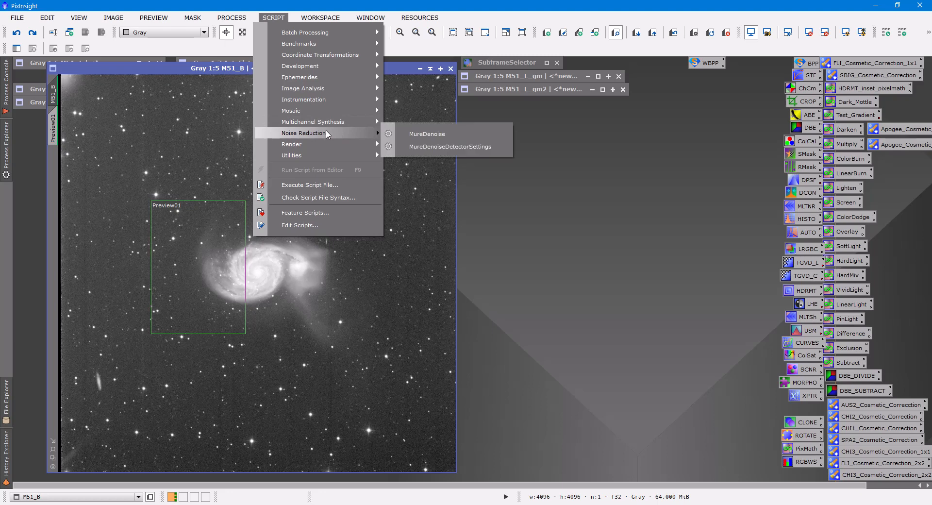
{"action": "left_click", "coordinate": [427, 133]}
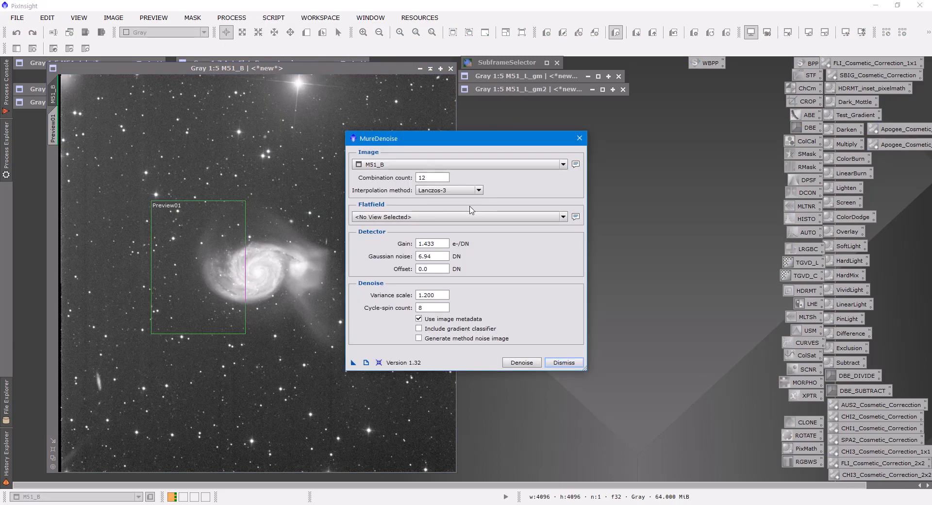
{"action": "mouse_move", "coordinate": [474, 357]}
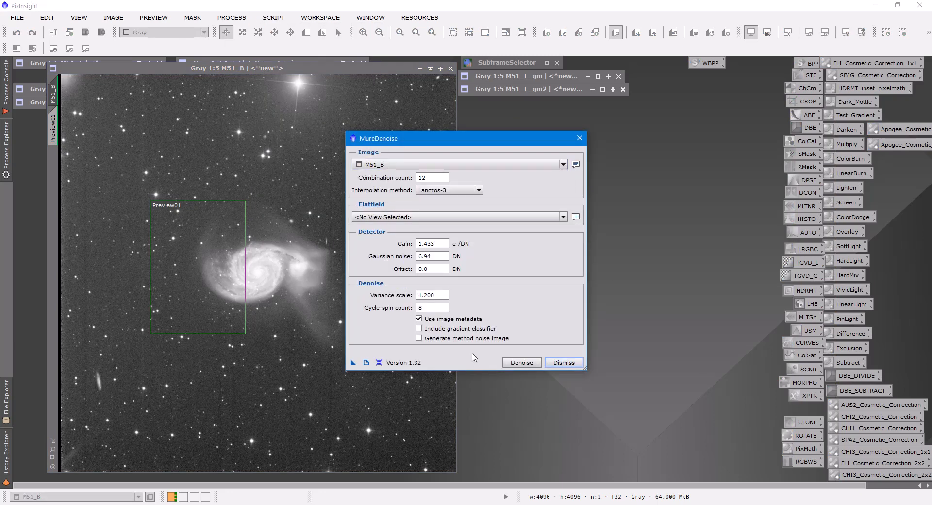
{"action": "left_click", "coordinate": [520, 362]}
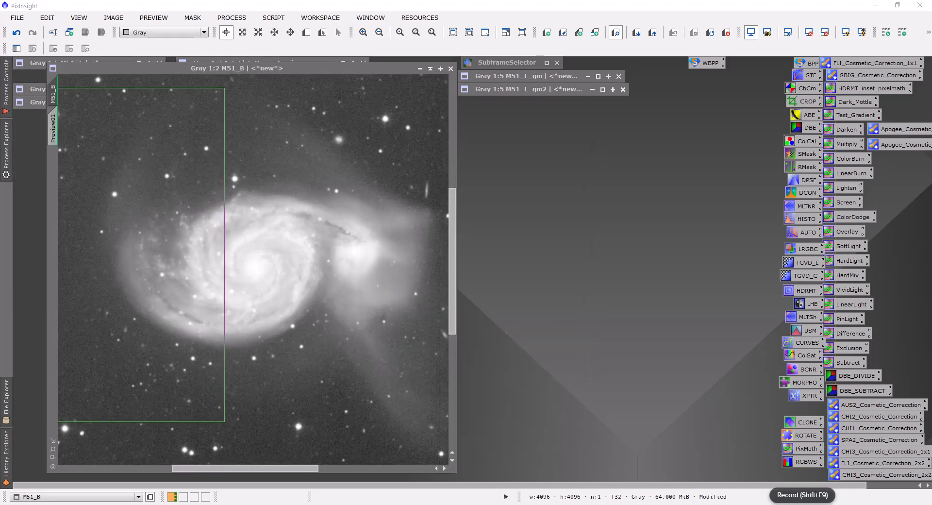
{"action": "mouse_move", "coordinate": [228, 127]}
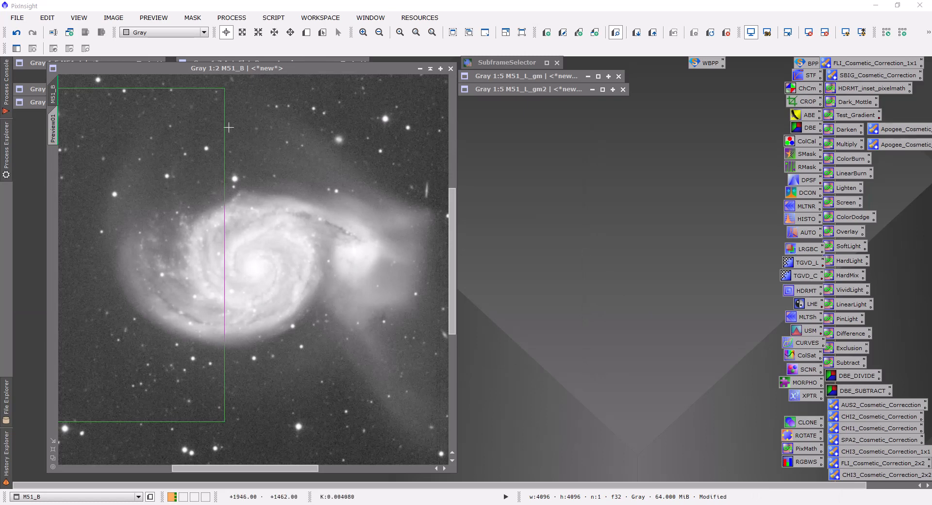
{"action": "mouse_move", "coordinate": [229, 122]}
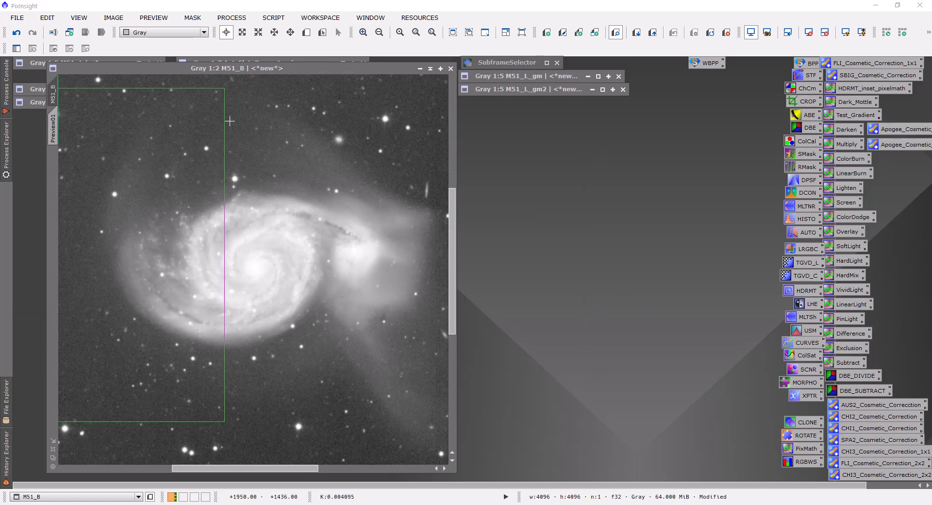
{"action": "mouse_move", "coordinate": [131, 89]}
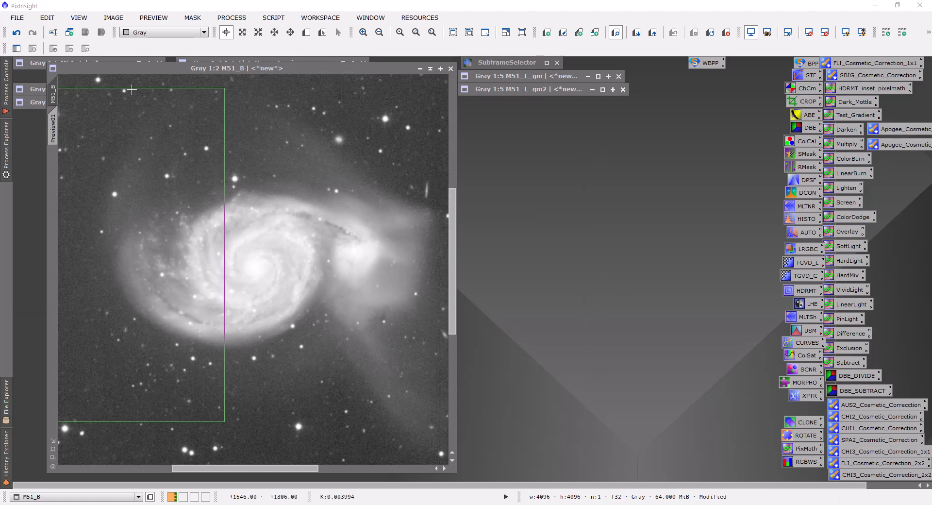
{"action": "mouse_move", "coordinate": [86, 76]}
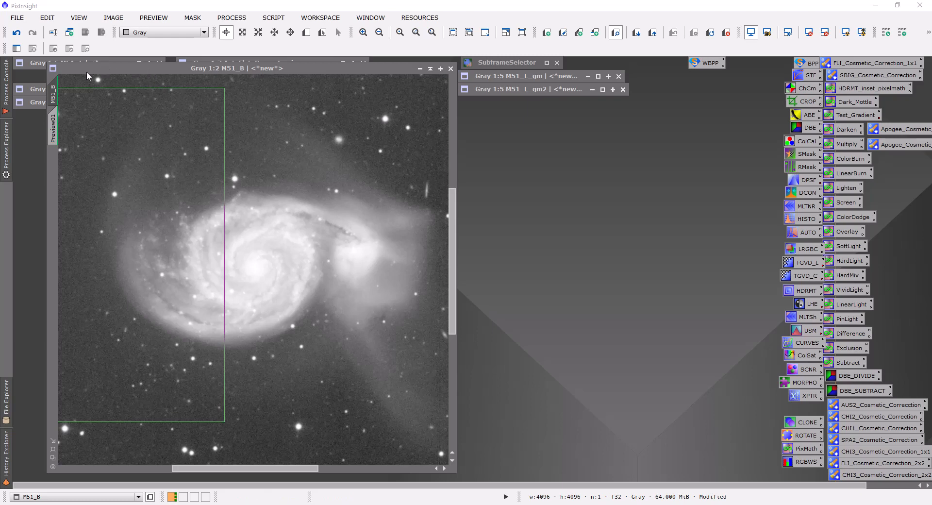
{"action": "mouse_move", "coordinate": [125, 85]}
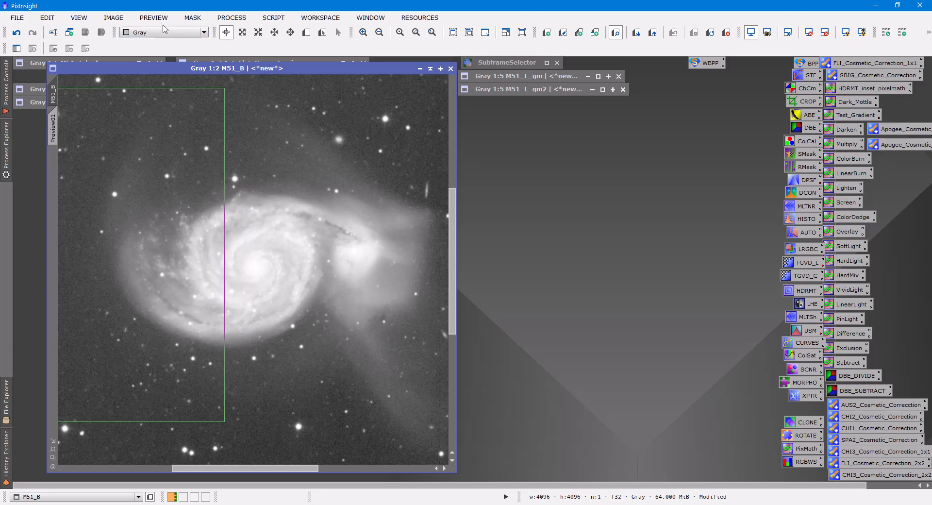
Minimize the denoised M51_B image window to an icon alongside the other masters
{"action": "left_click", "coordinate": [154, 18]}
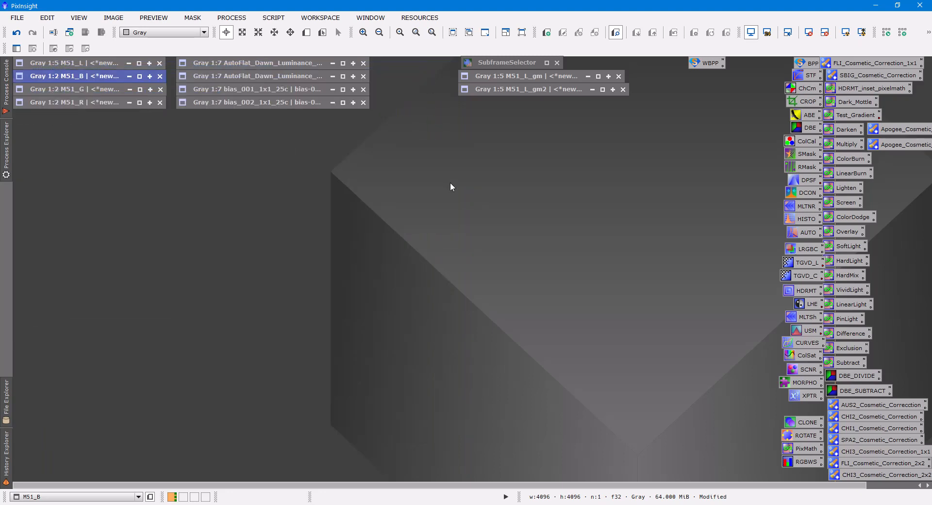
{"action": "mouse_move", "coordinate": [123, 117]}
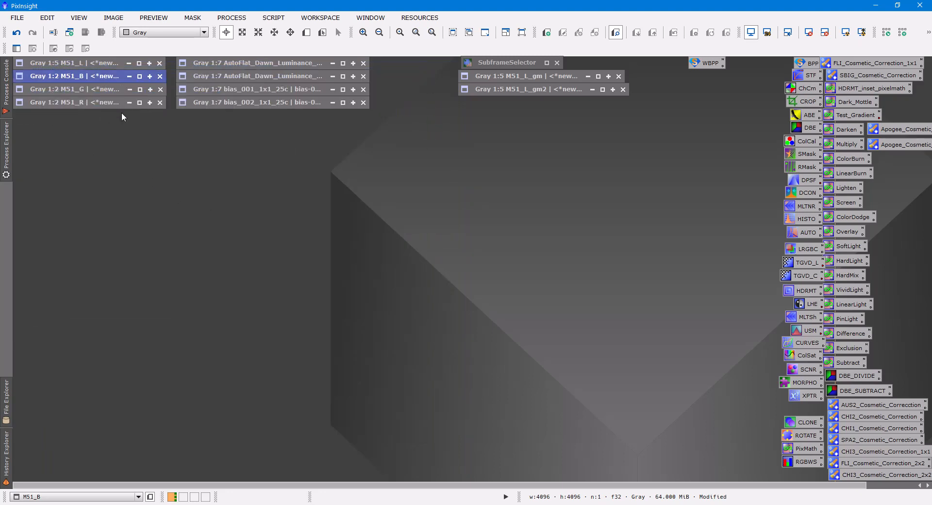
{"action": "mouse_move", "coordinate": [128, 200]}
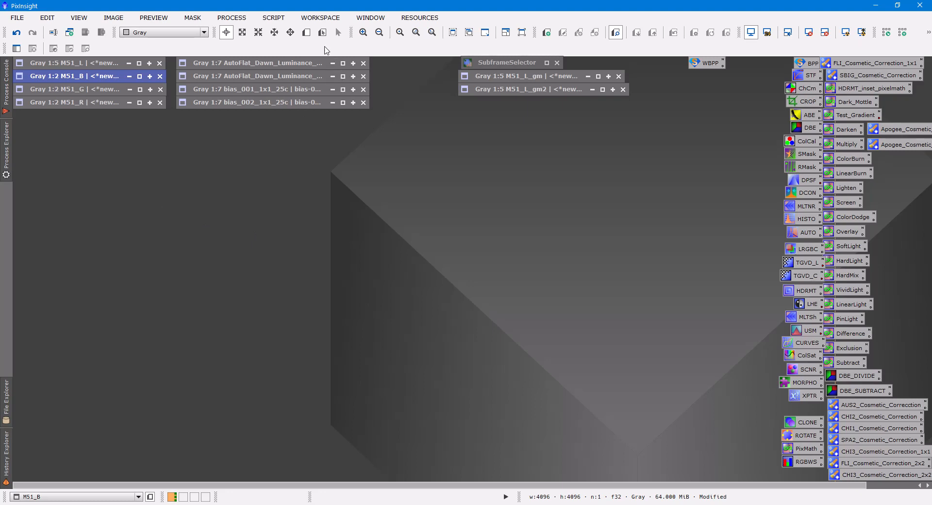
{"action": "left_click", "coordinate": [272, 17]}
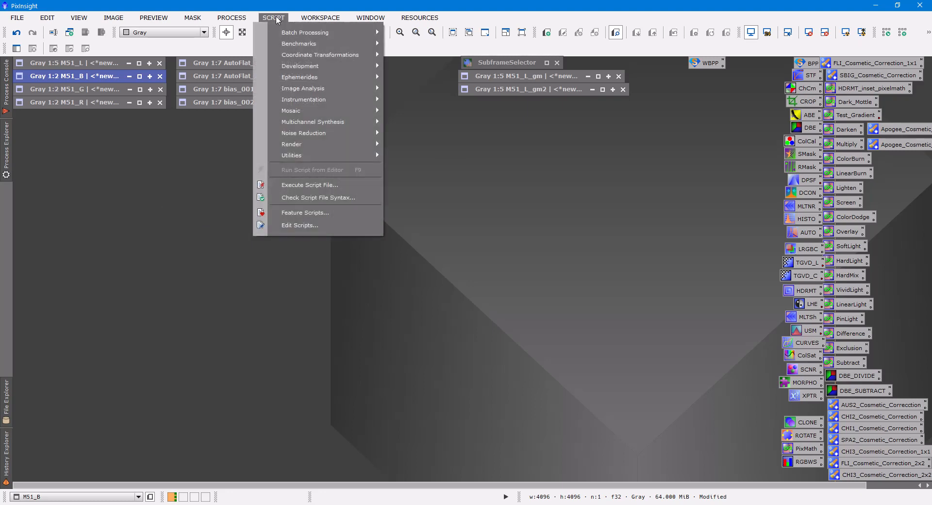
{"action": "mouse_move", "coordinate": [304, 132]}
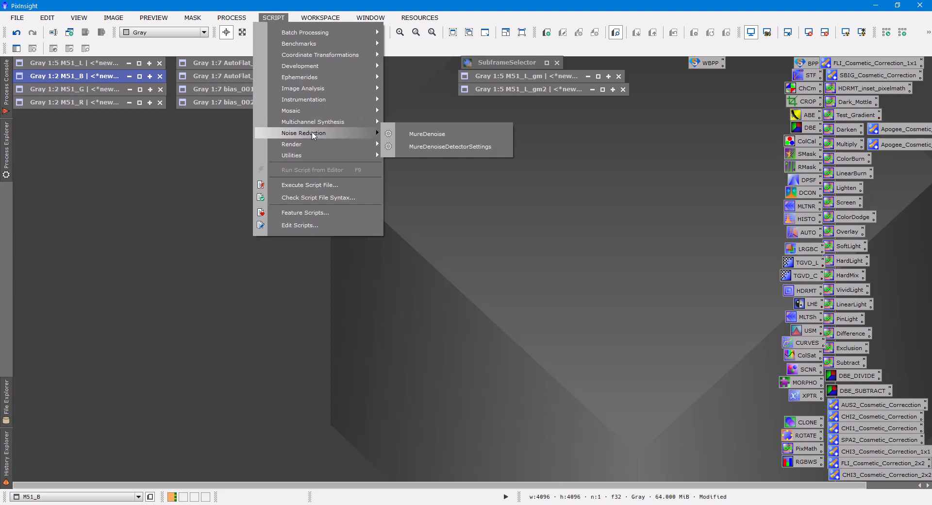
{"action": "mouse_move", "coordinate": [427, 134]}
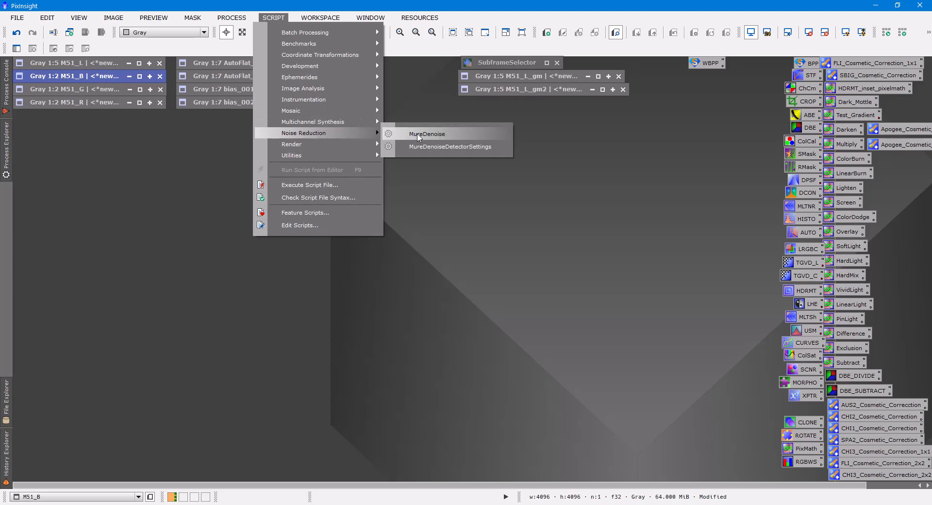
{"action": "left_click", "coordinate": [426, 133]}
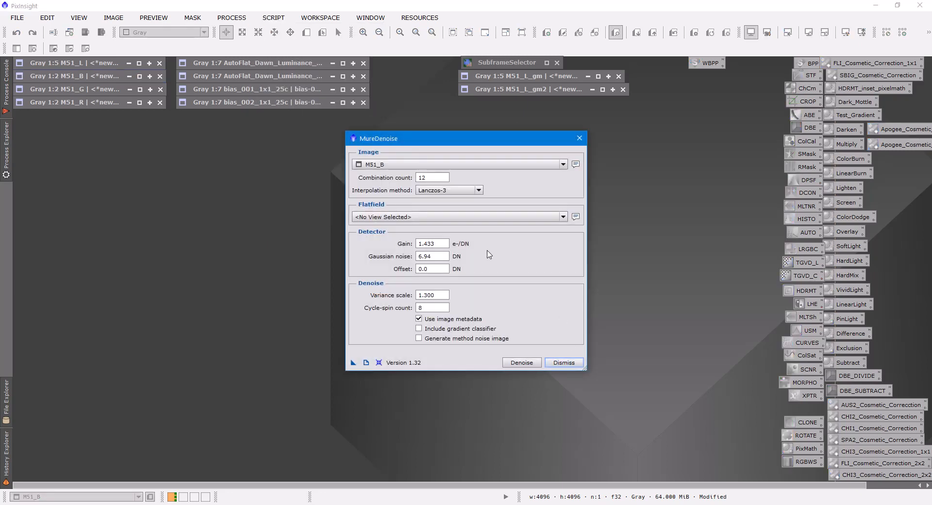
{"action": "mouse_move", "coordinate": [389, 256]}
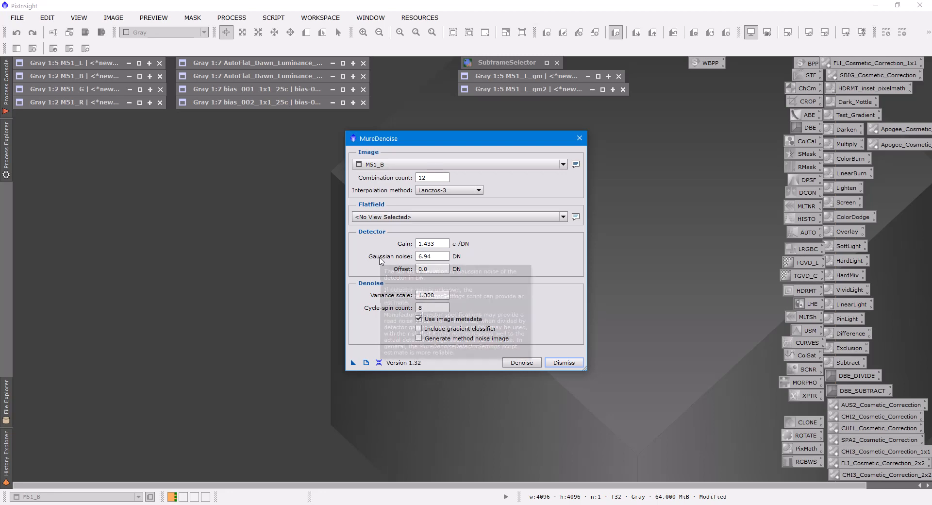
{"action": "left_click", "coordinate": [563, 363]}
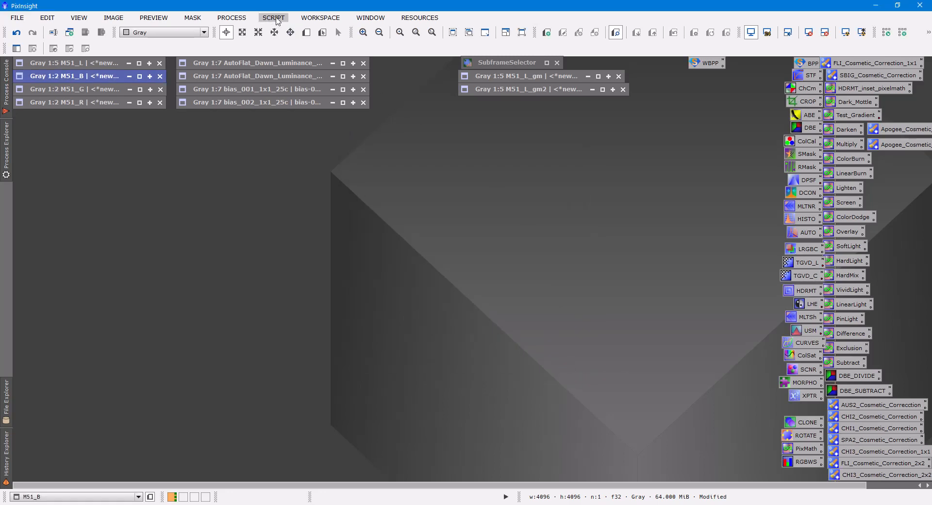
{"action": "left_click", "coordinate": [273, 18]}
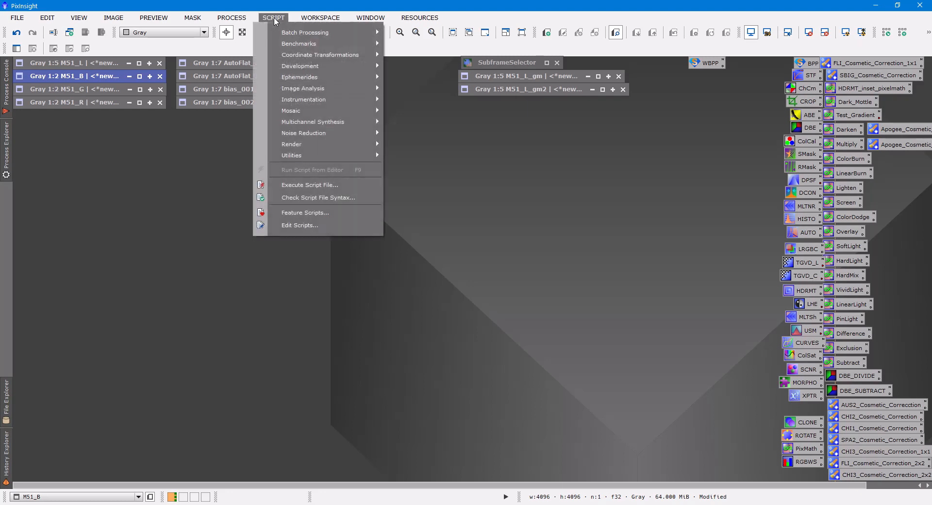
{"action": "mouse_move", "coordinate": [305, 132]}
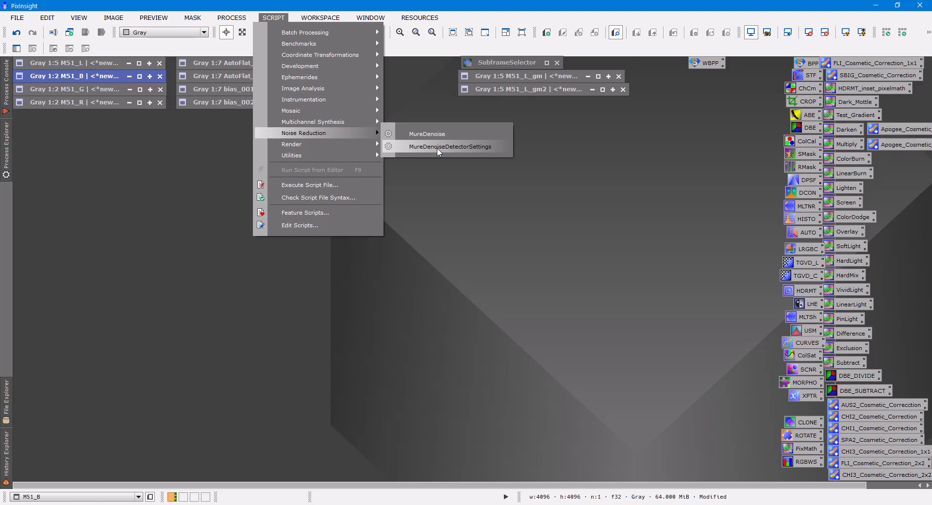
{"action": "left_click", "coordinate": [451, 146]}
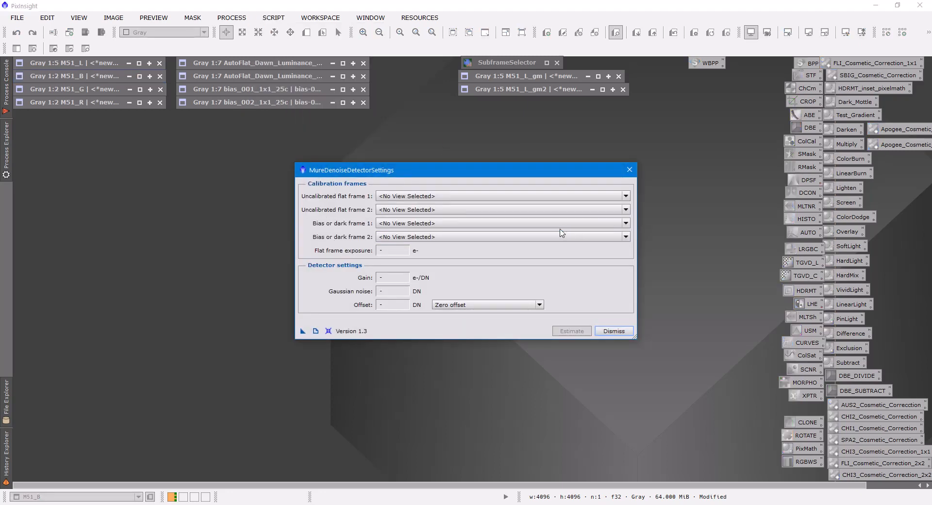
{"action": "mouse_move", "coordinate": [598, 321]}
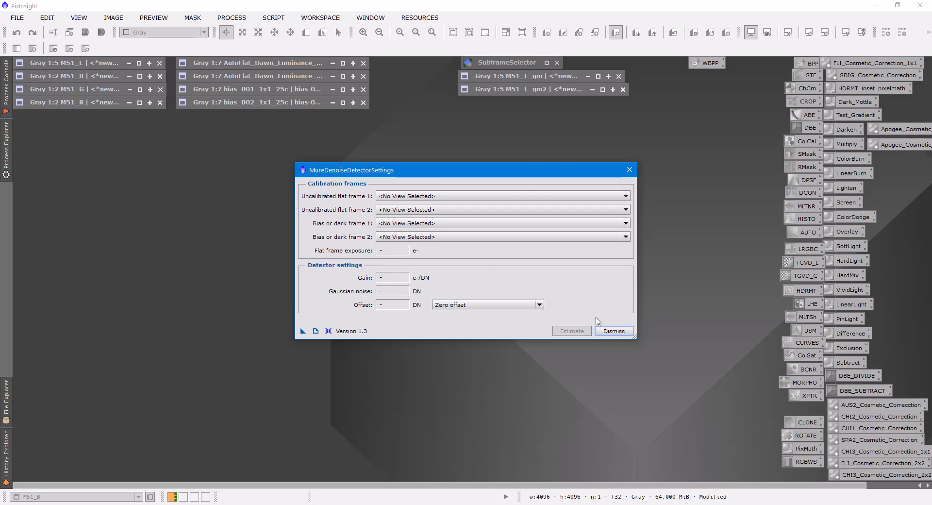
{"action": "left_click", "coordinate": [612, 331]}
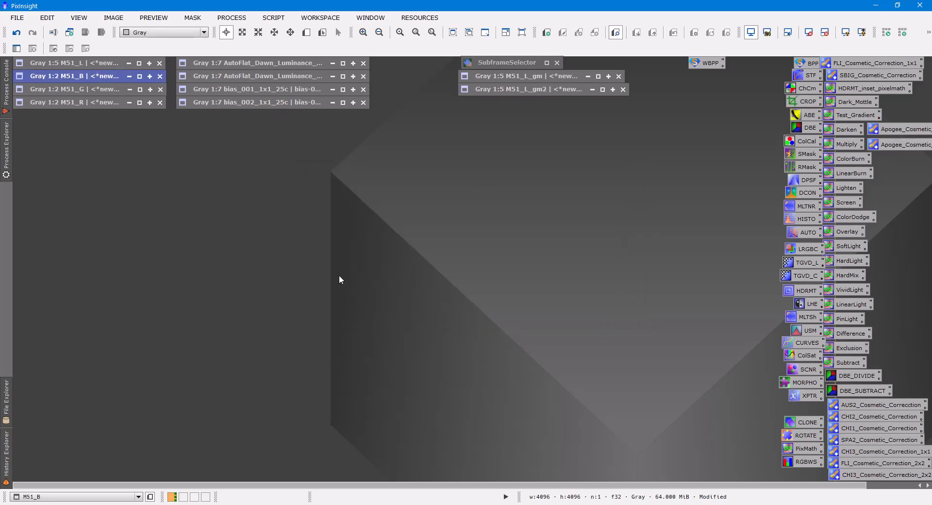
{"action": "mouse_move", "coordinate": [310, 266]}
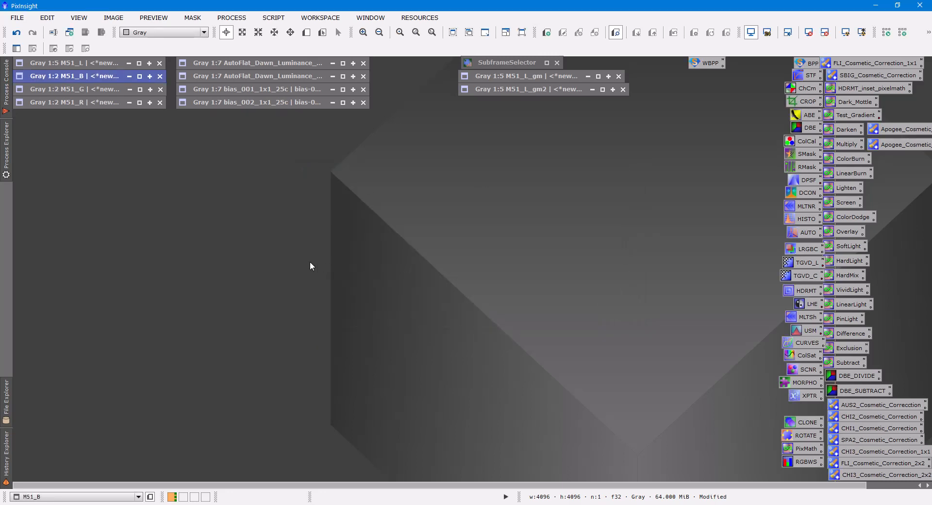
{"action": "mouse_move", "coordinate": [427, 256]}
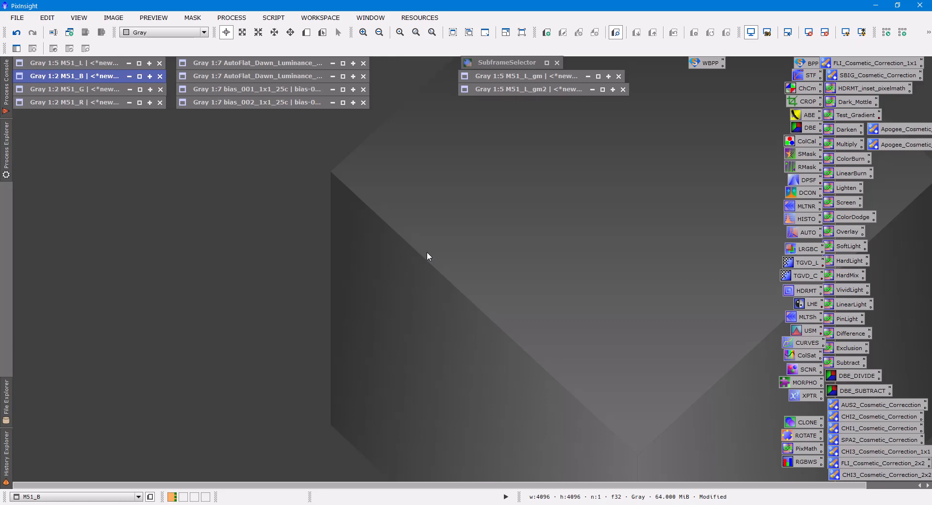
{"action": "mouse_move", "coordinate": [510, 305]}
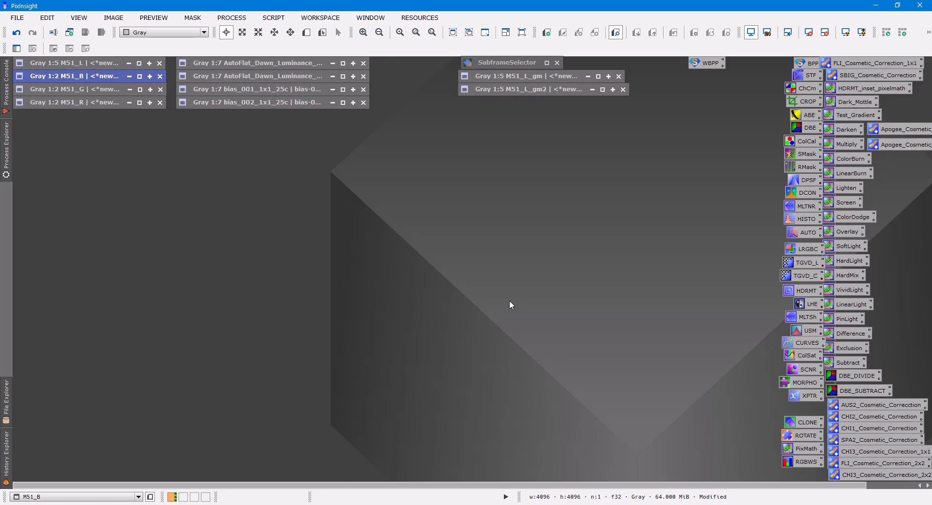
{"action": "mouse_move", "coordinate": [636, 346]}
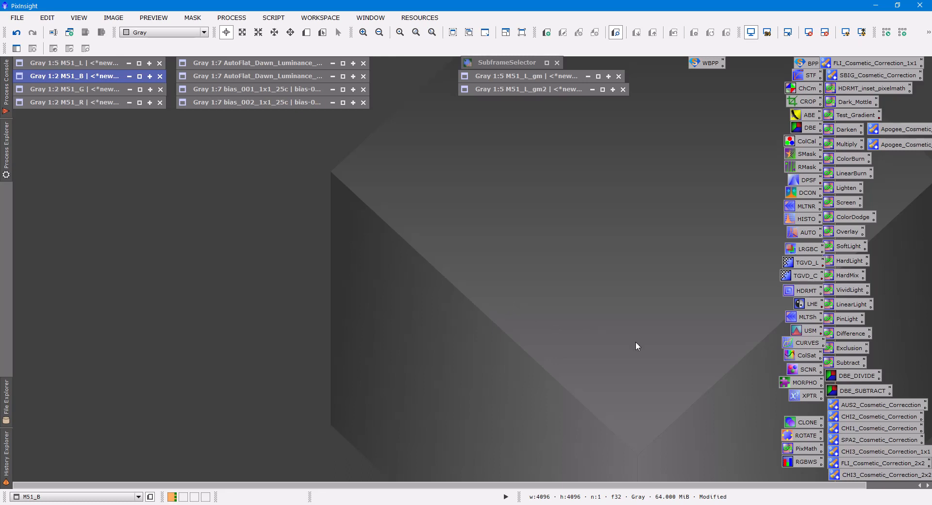
{"action": "mouse_move", "coordinate": [586, 329]}
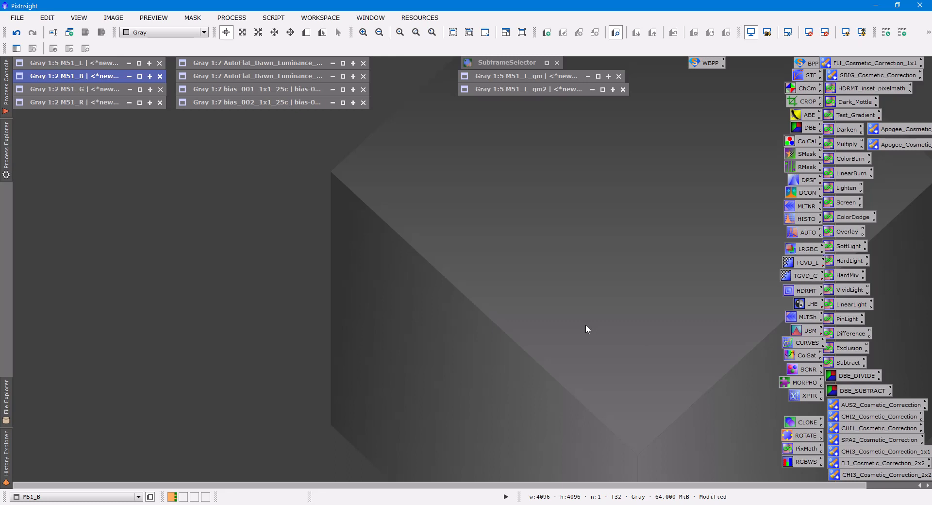